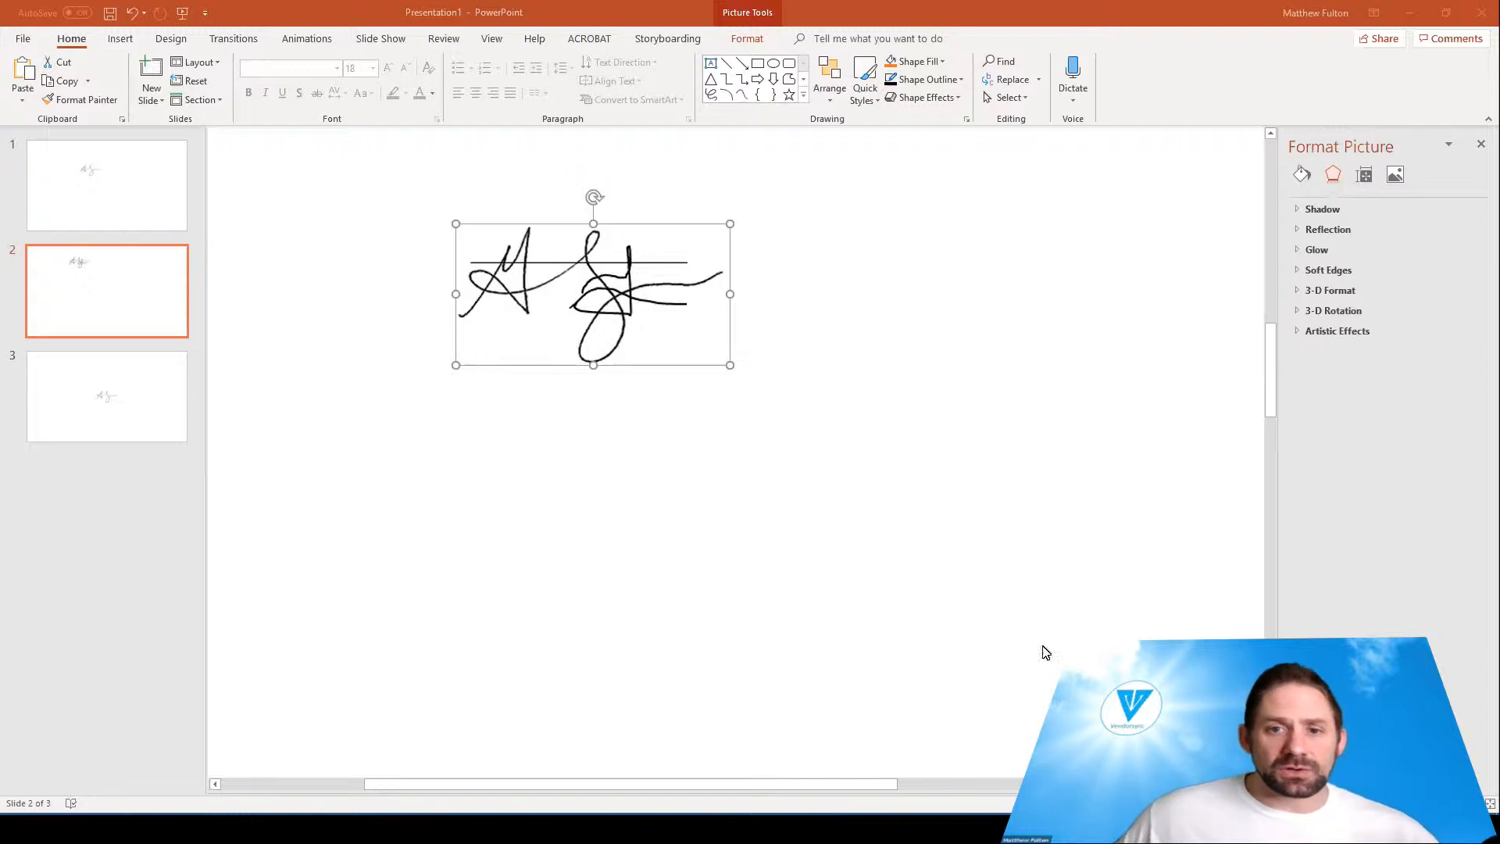
pyautogui.moveTo(666, 246)
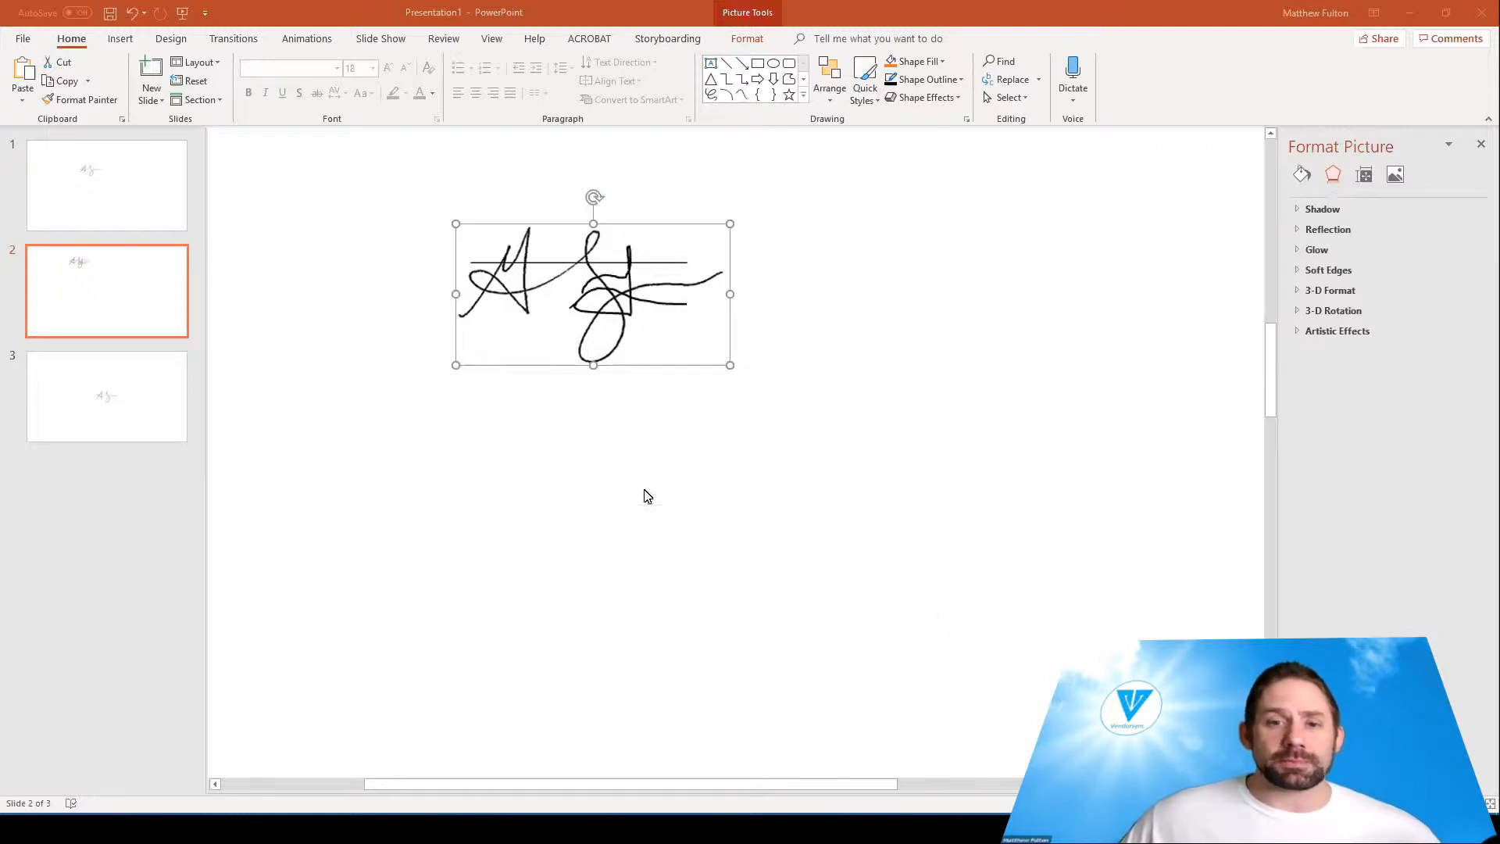
pyautogui.moveTo(773, 277)
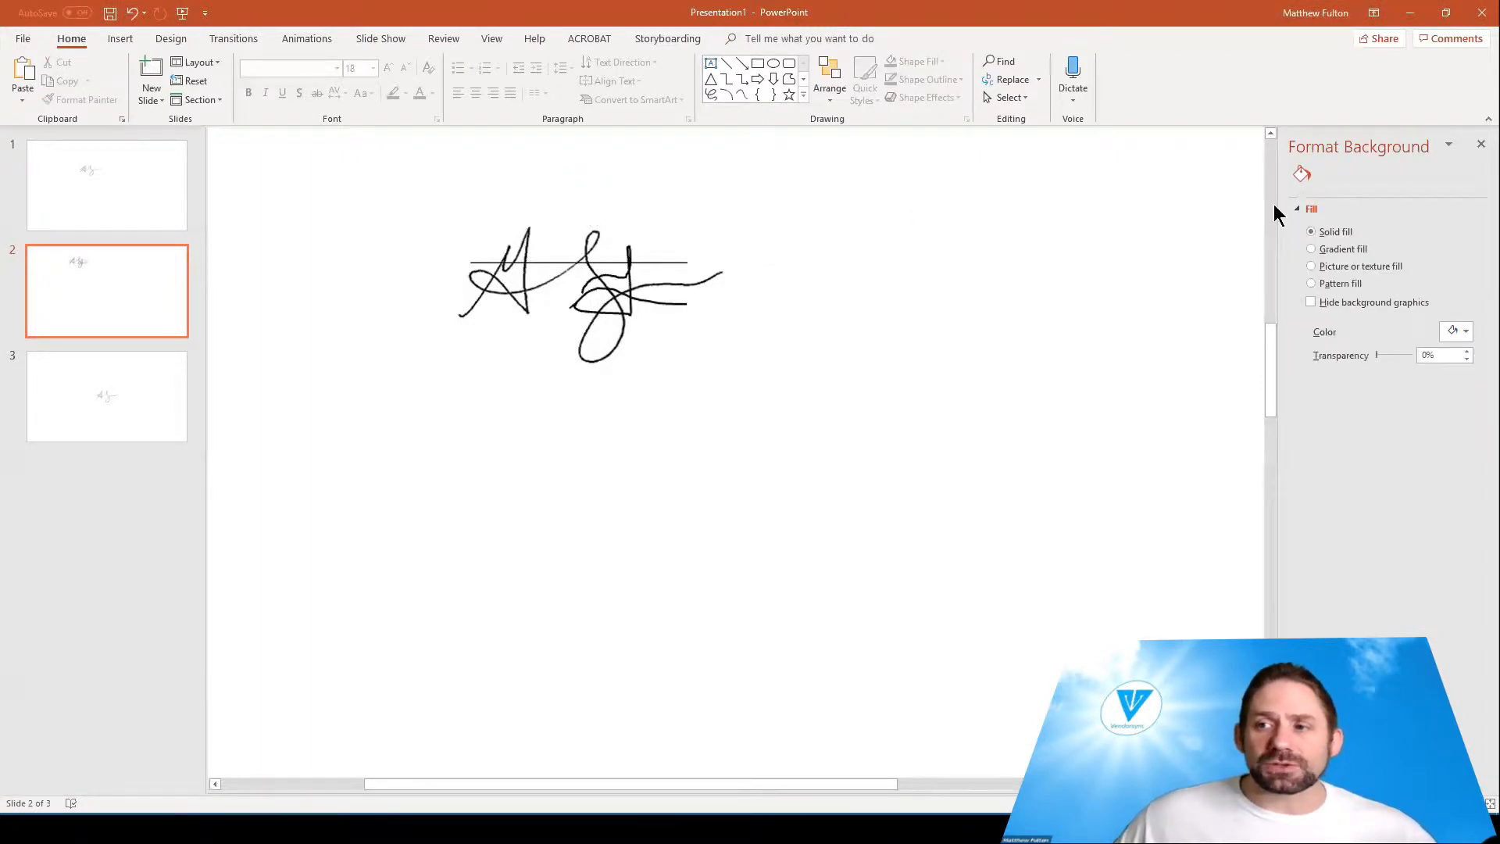
pyautogui.moveTo(688, 315)
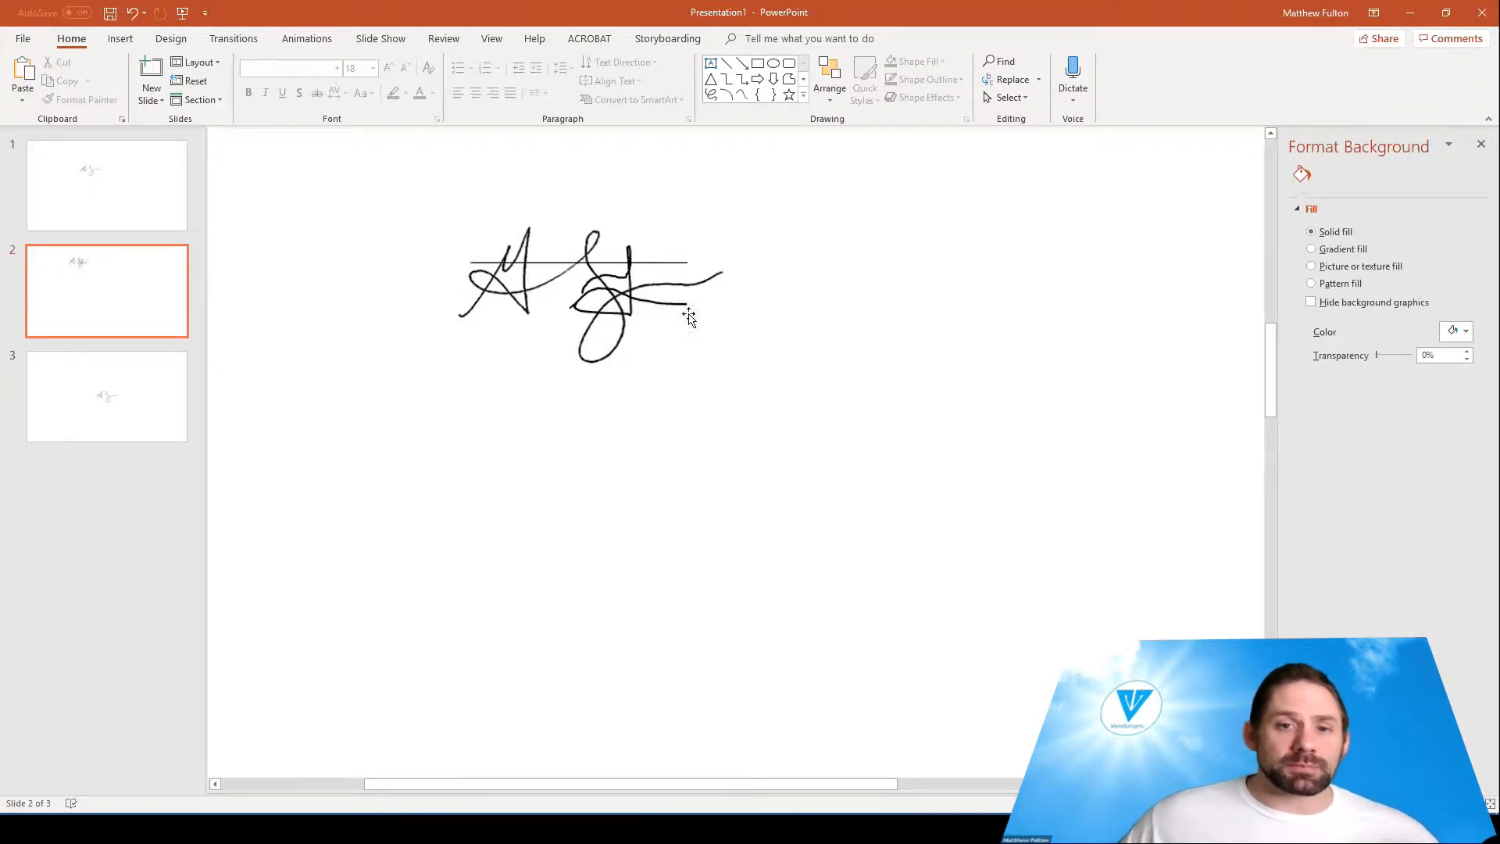
pyautogui.moveTo(814, 376)
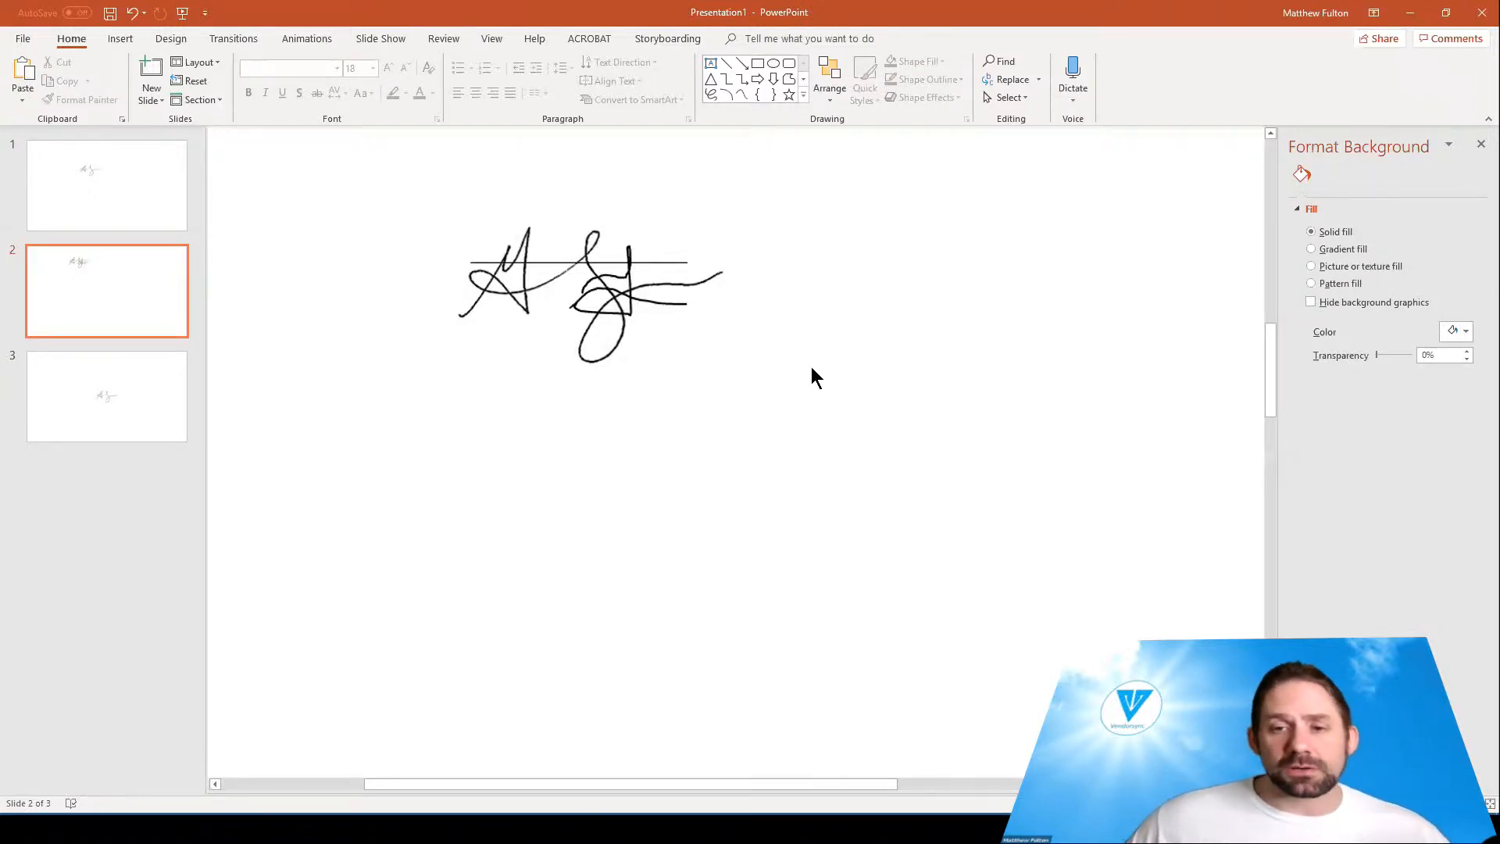
# Step: Set slide 2's background fill transparency to 100% in Format Background
pyautogui.click(593, 294)
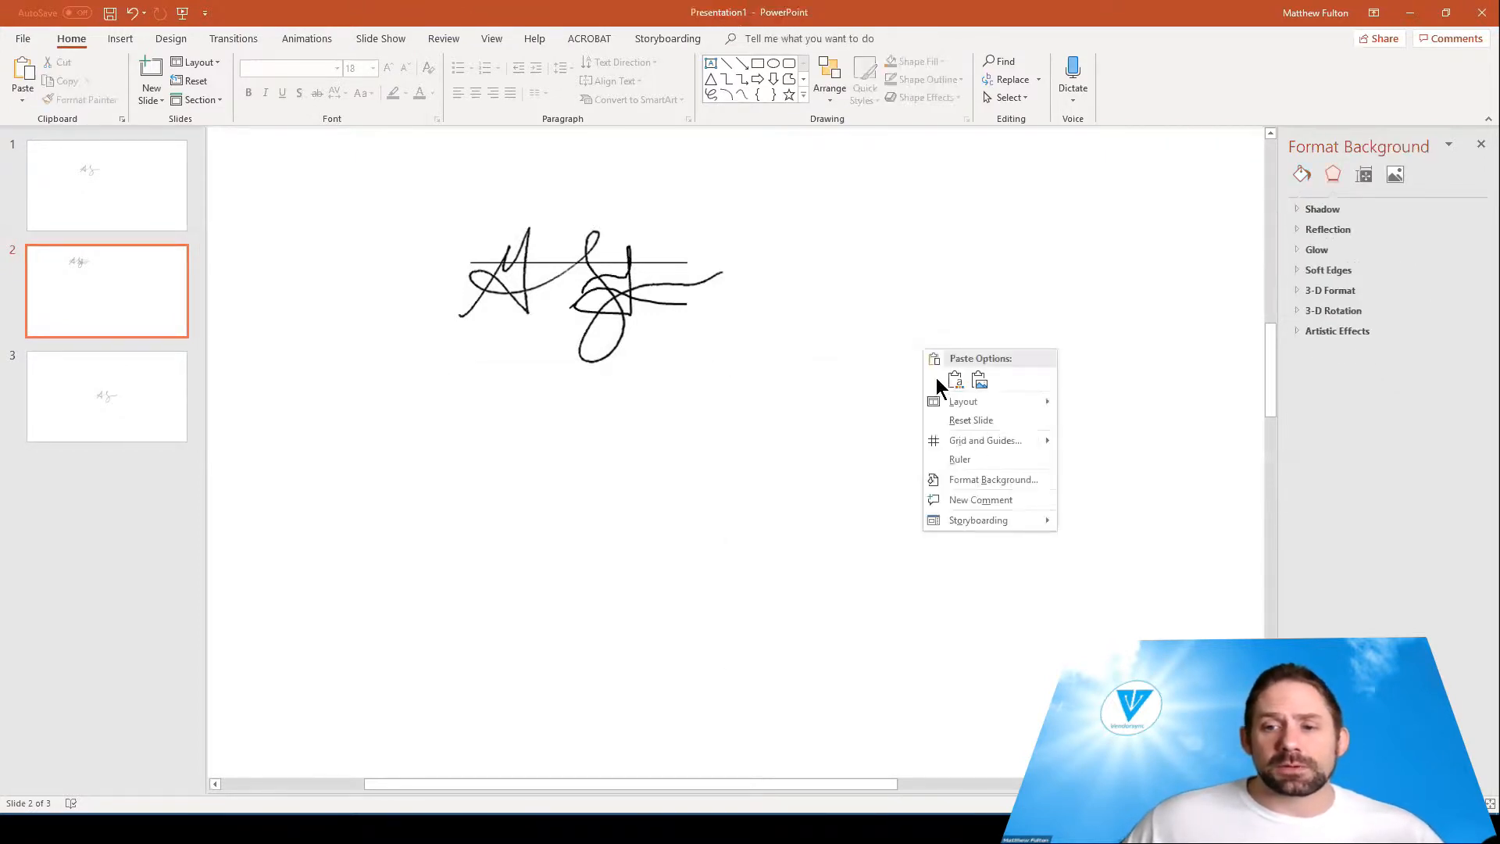
pyautogui.click(993, 479)
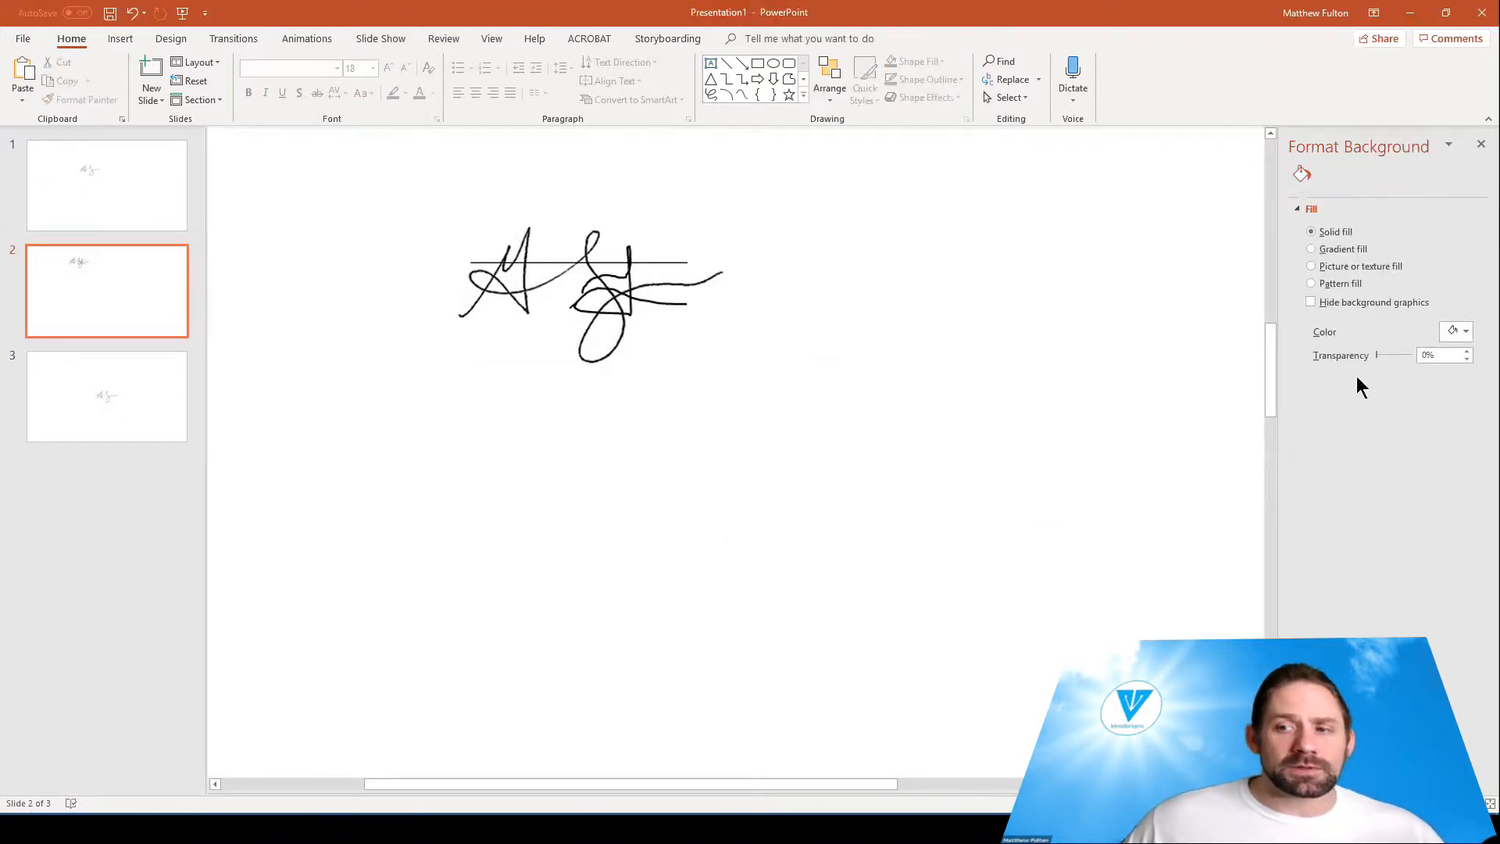
pyautogui.moveTo(1371, 355); pyautogui.dragTo(1382, 354)
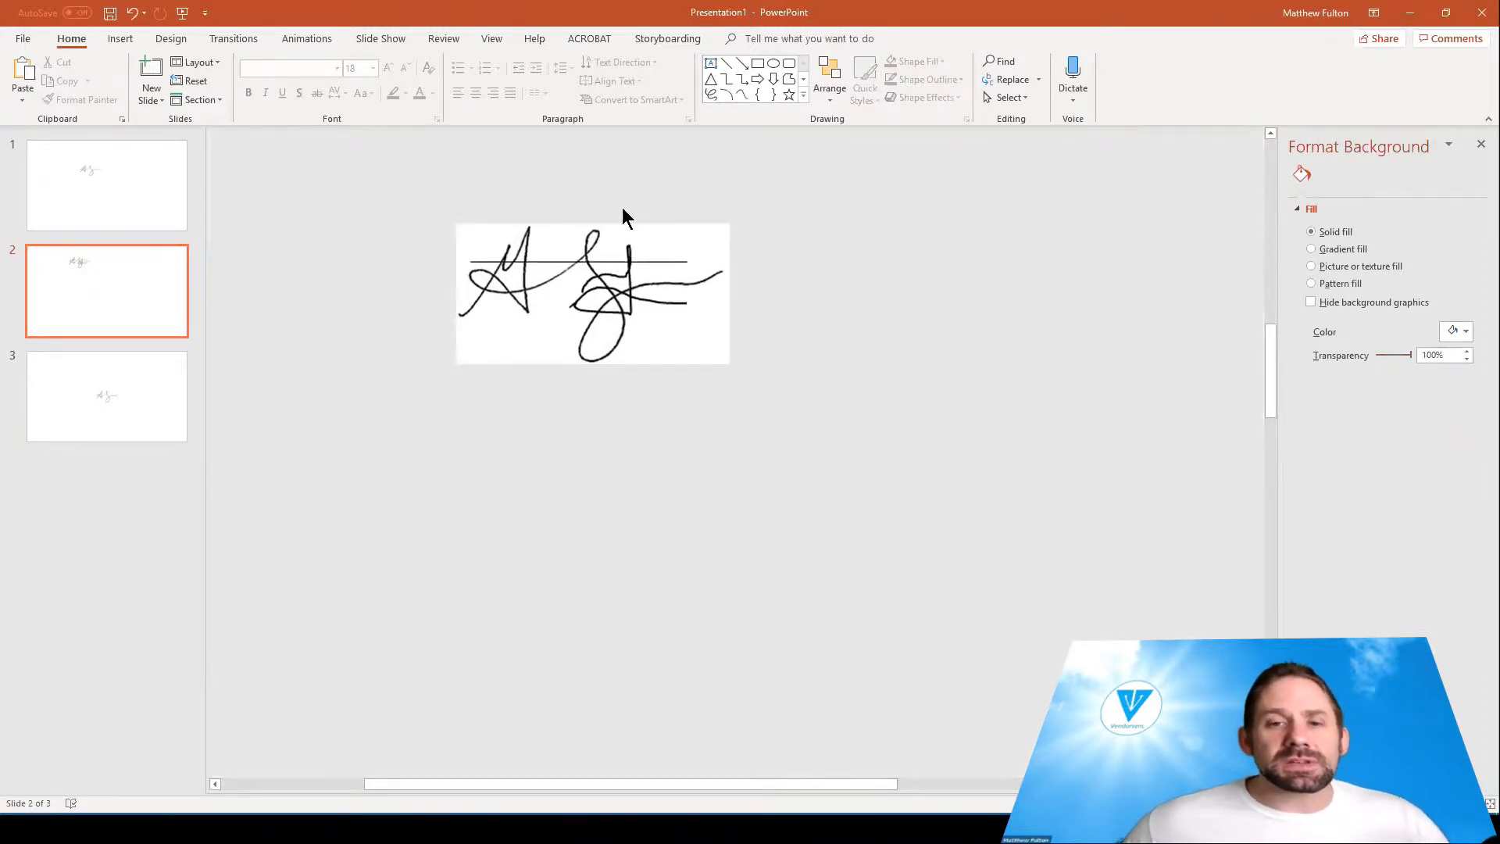
pyautogui.moveTo(749, 440)
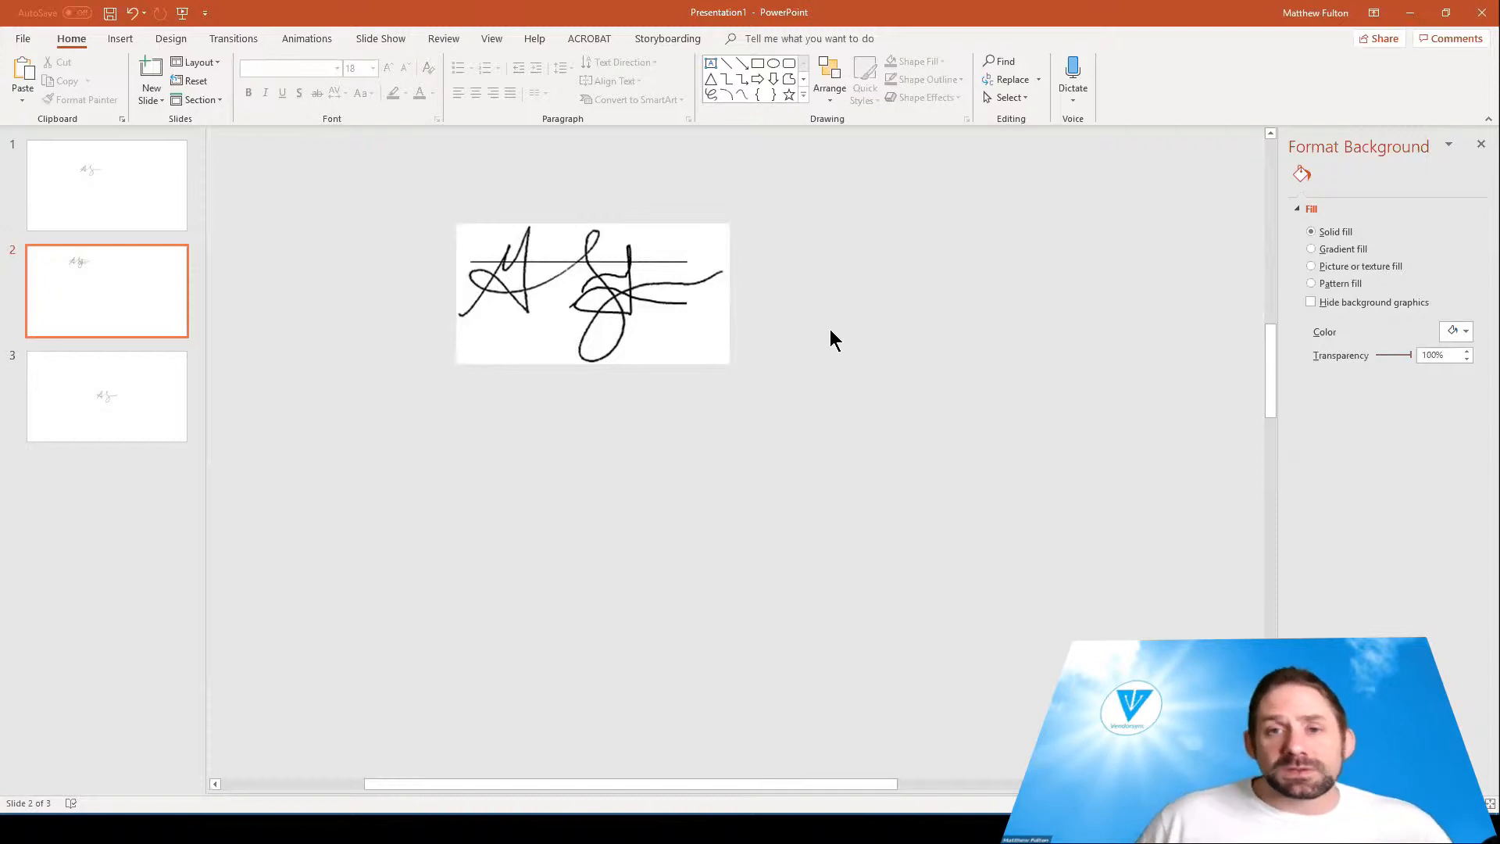
pyautogui.moveTo(806, 236)
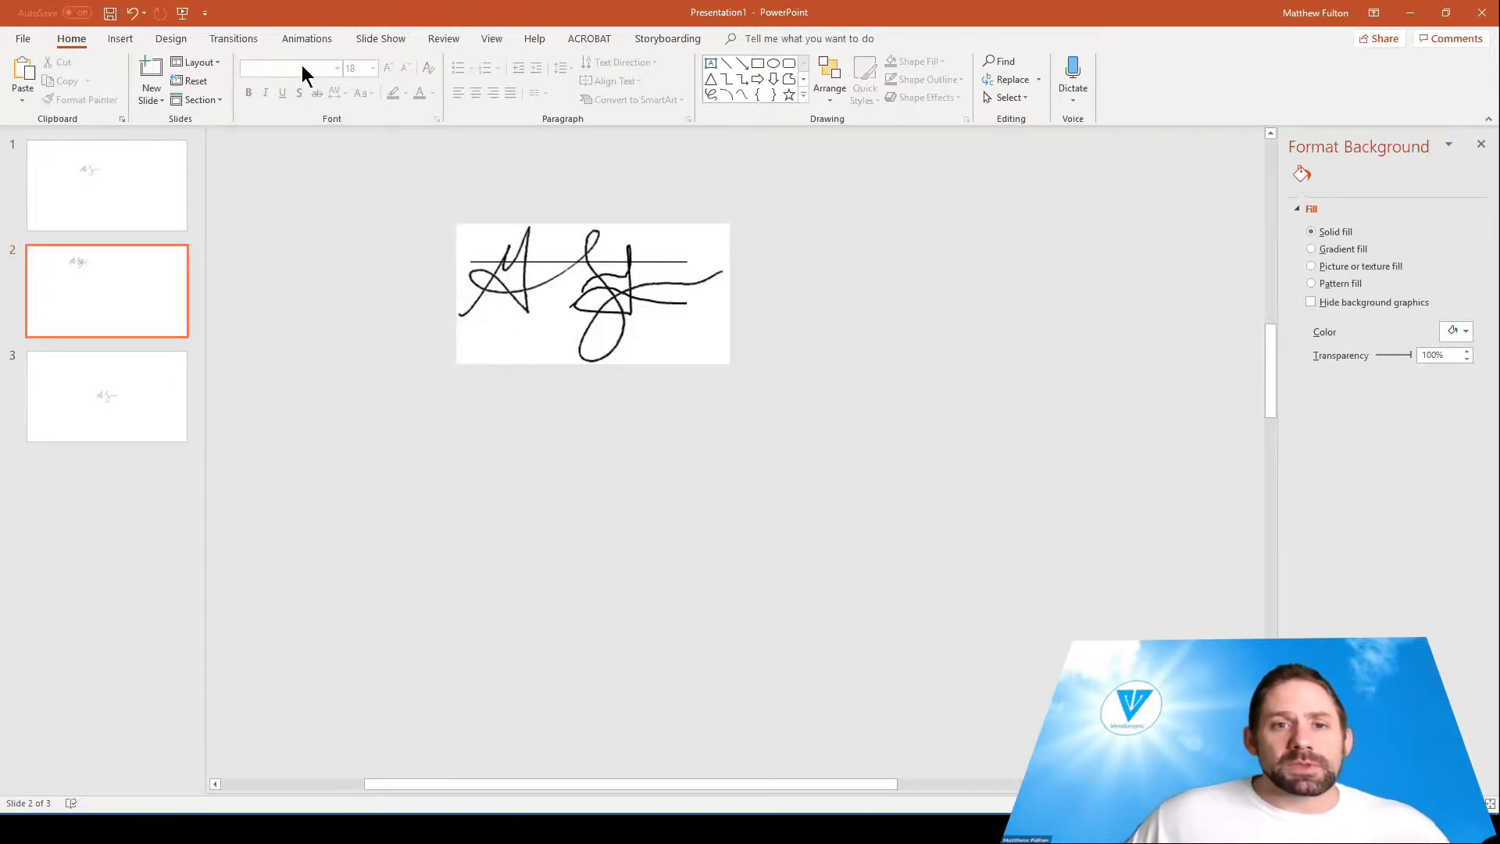
# Step: Apply Set Transparent Color to the signature picture's white backing and zoom in on it
pyautogui.click(592, 291)
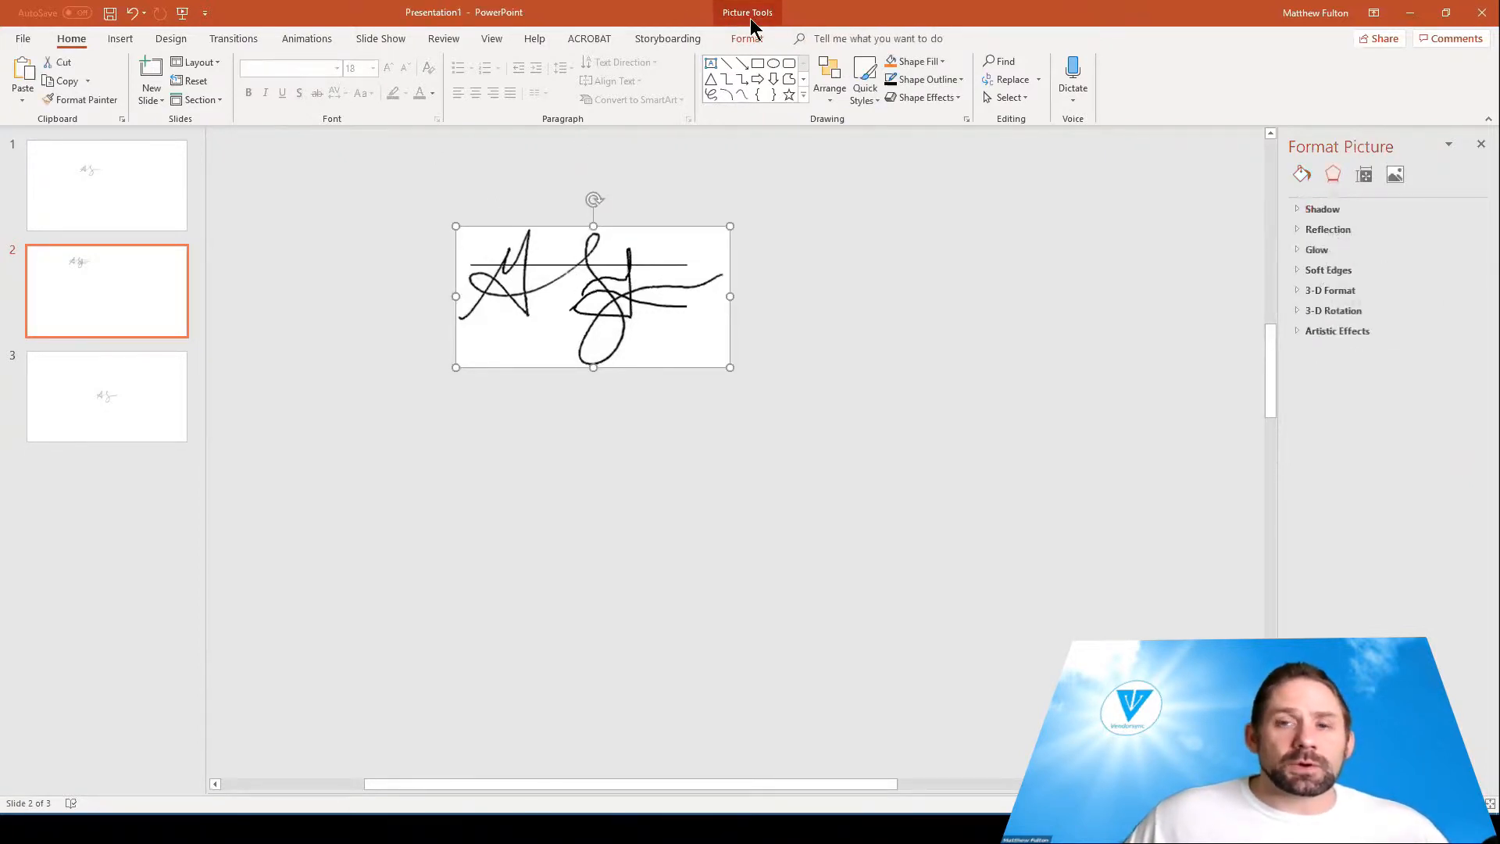
pyautogui.click(745, 38)
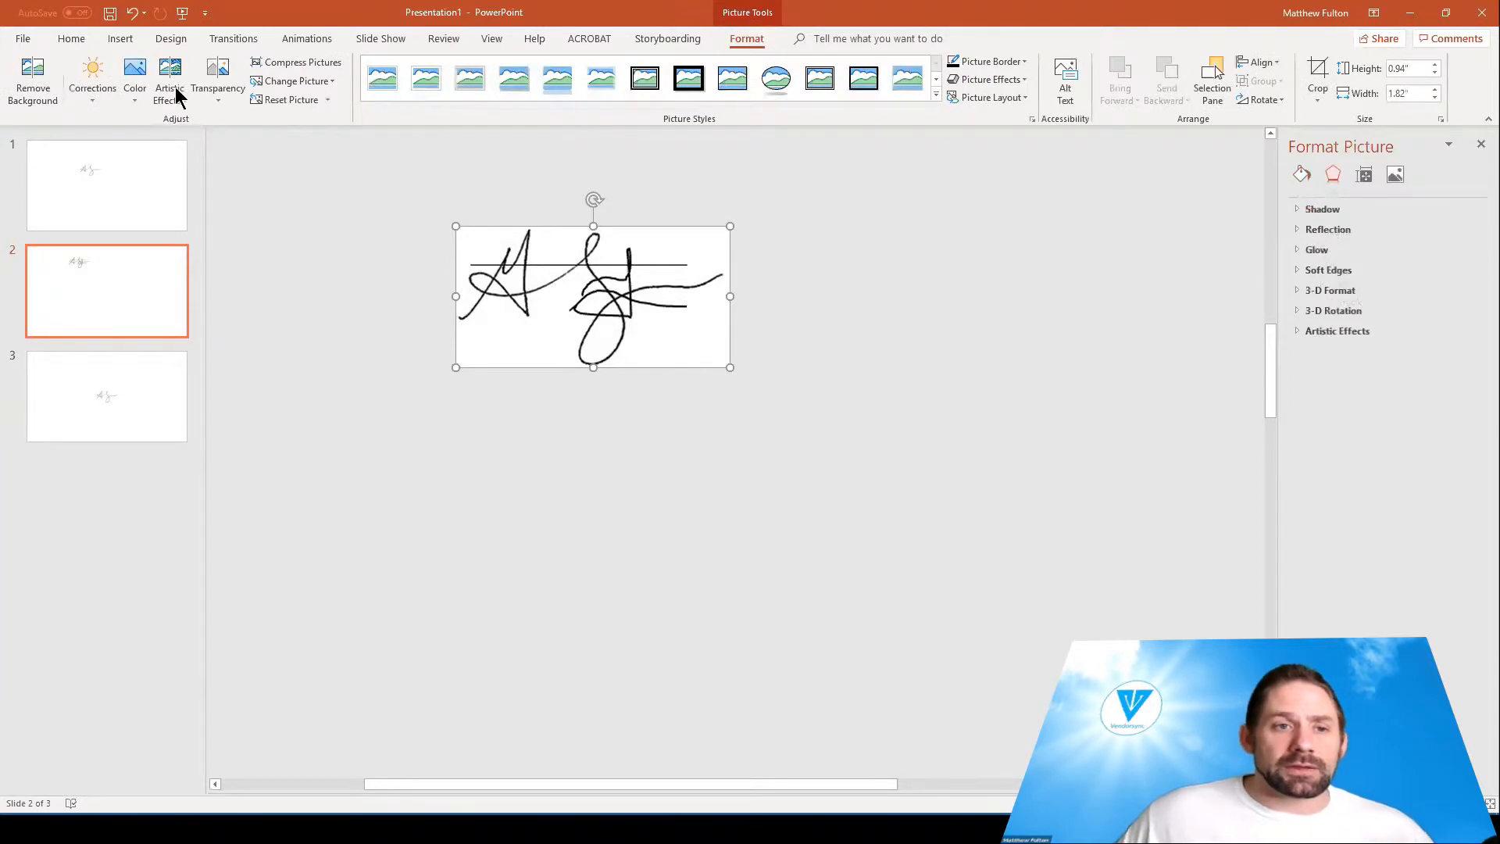
pyautogui.click(133, 81)
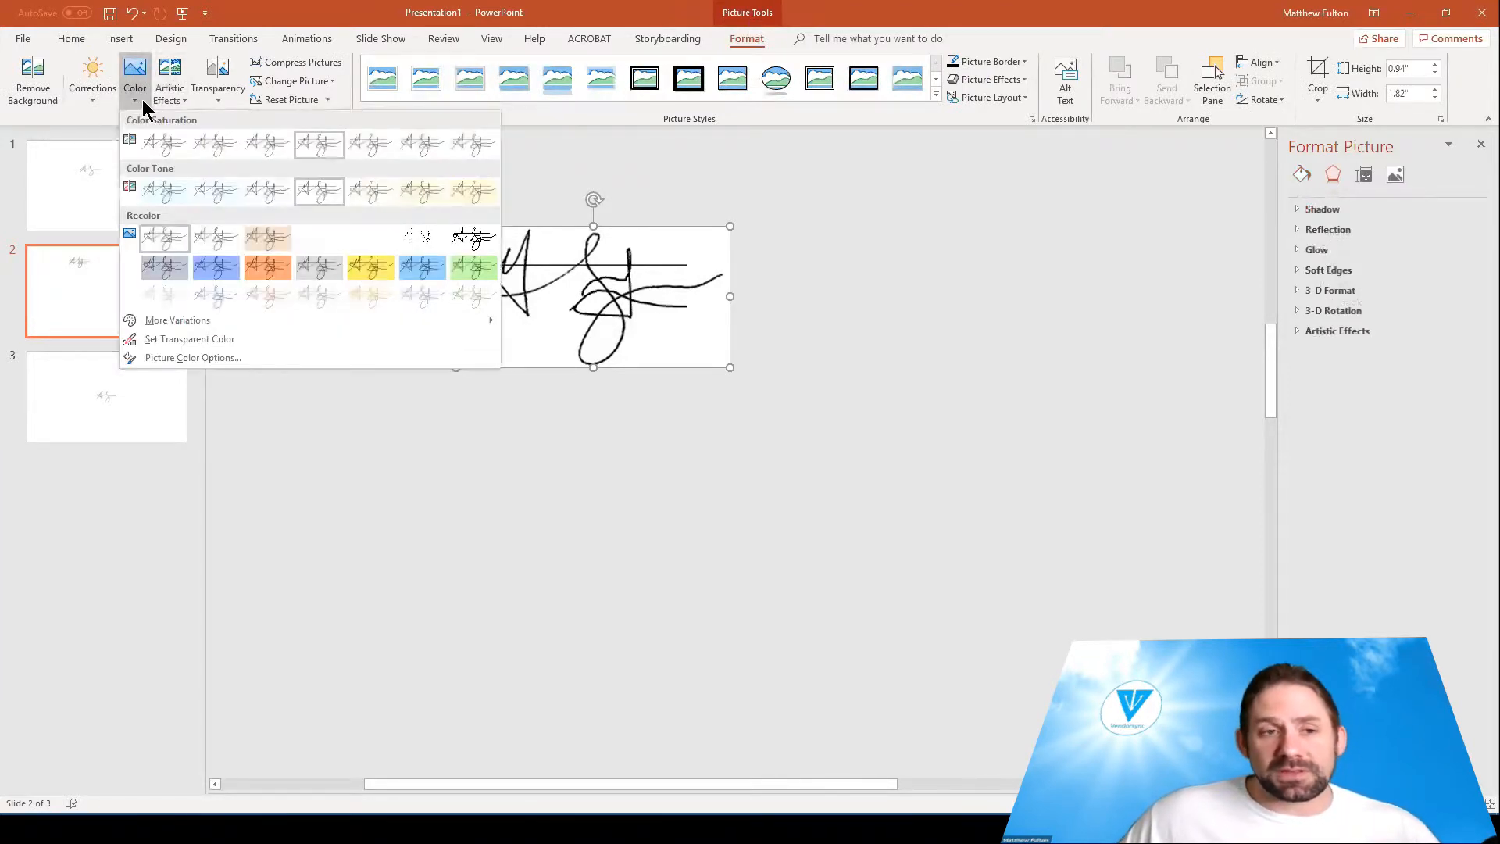
pyautogui.moveTo(145, 177)
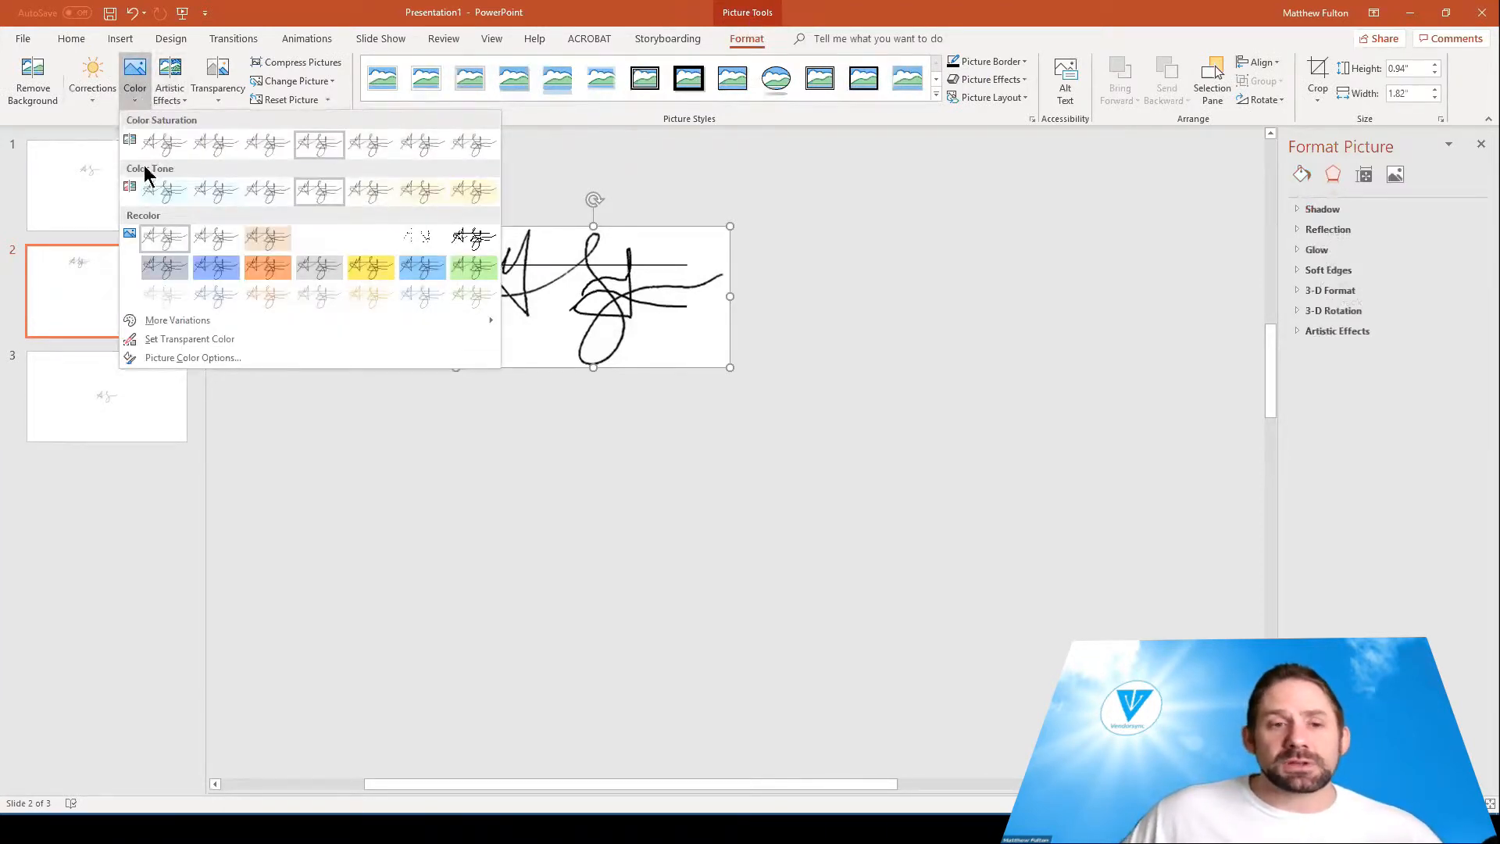
pyautogui.click(191, 338)
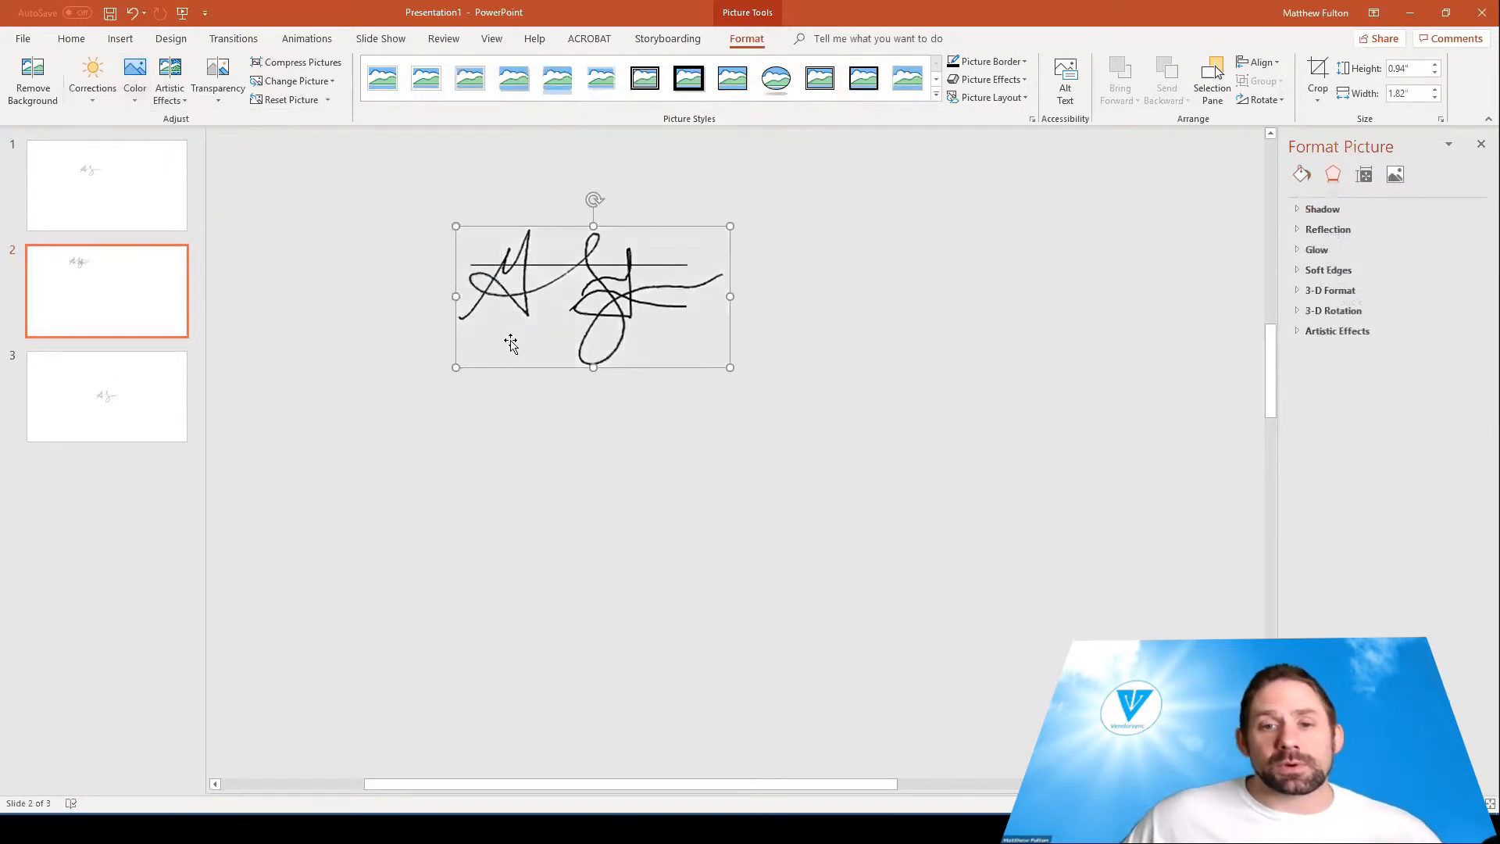
pyautogui.moveTo(493, 342)
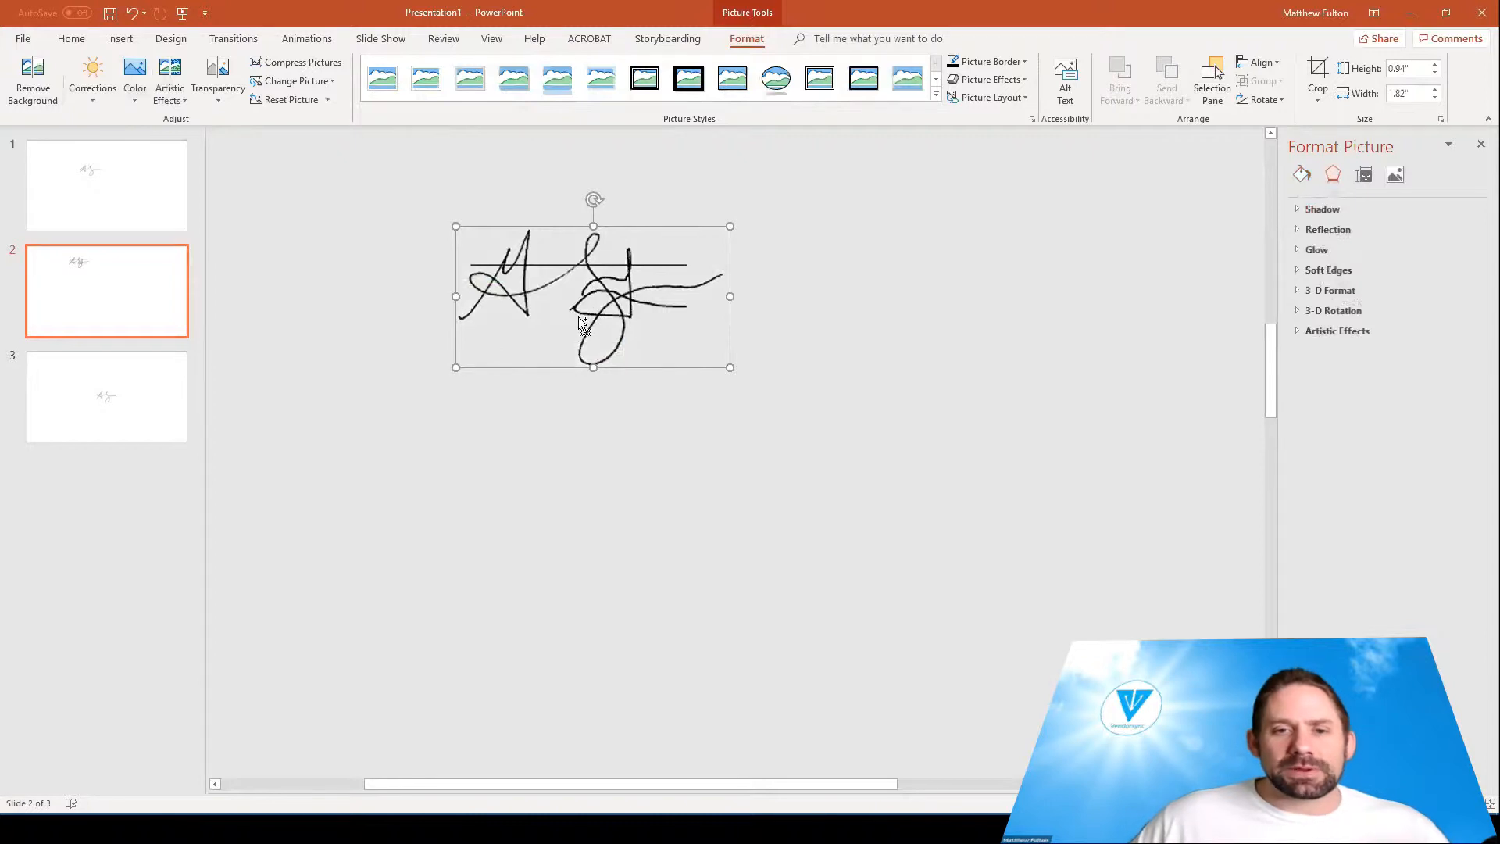
pyautogui.moveTo(730, 366); pyautogui.dragTo(1007, 591)
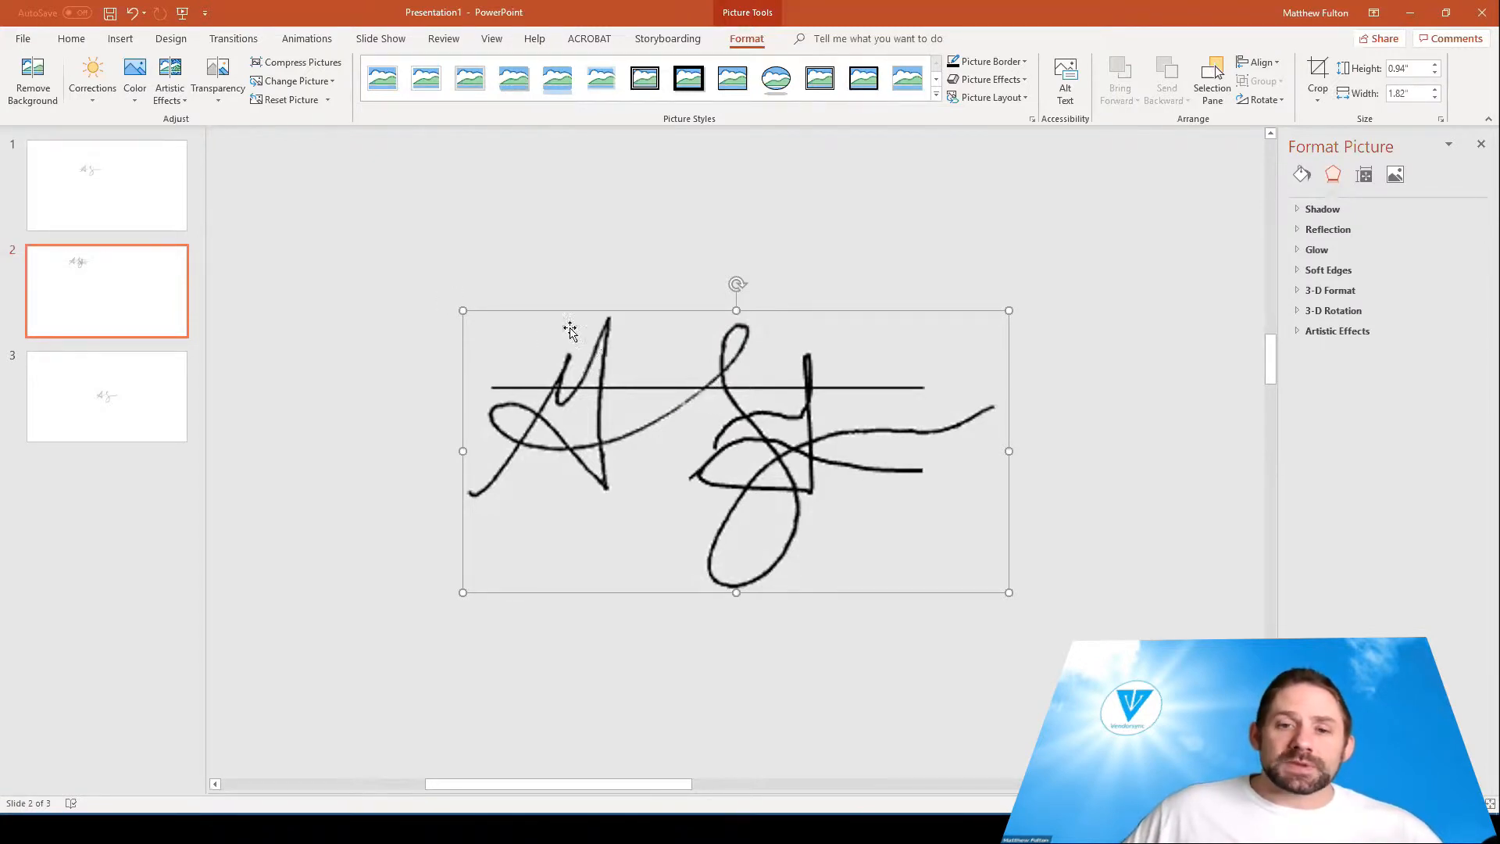
pyautogui.moveTo(690, 366)
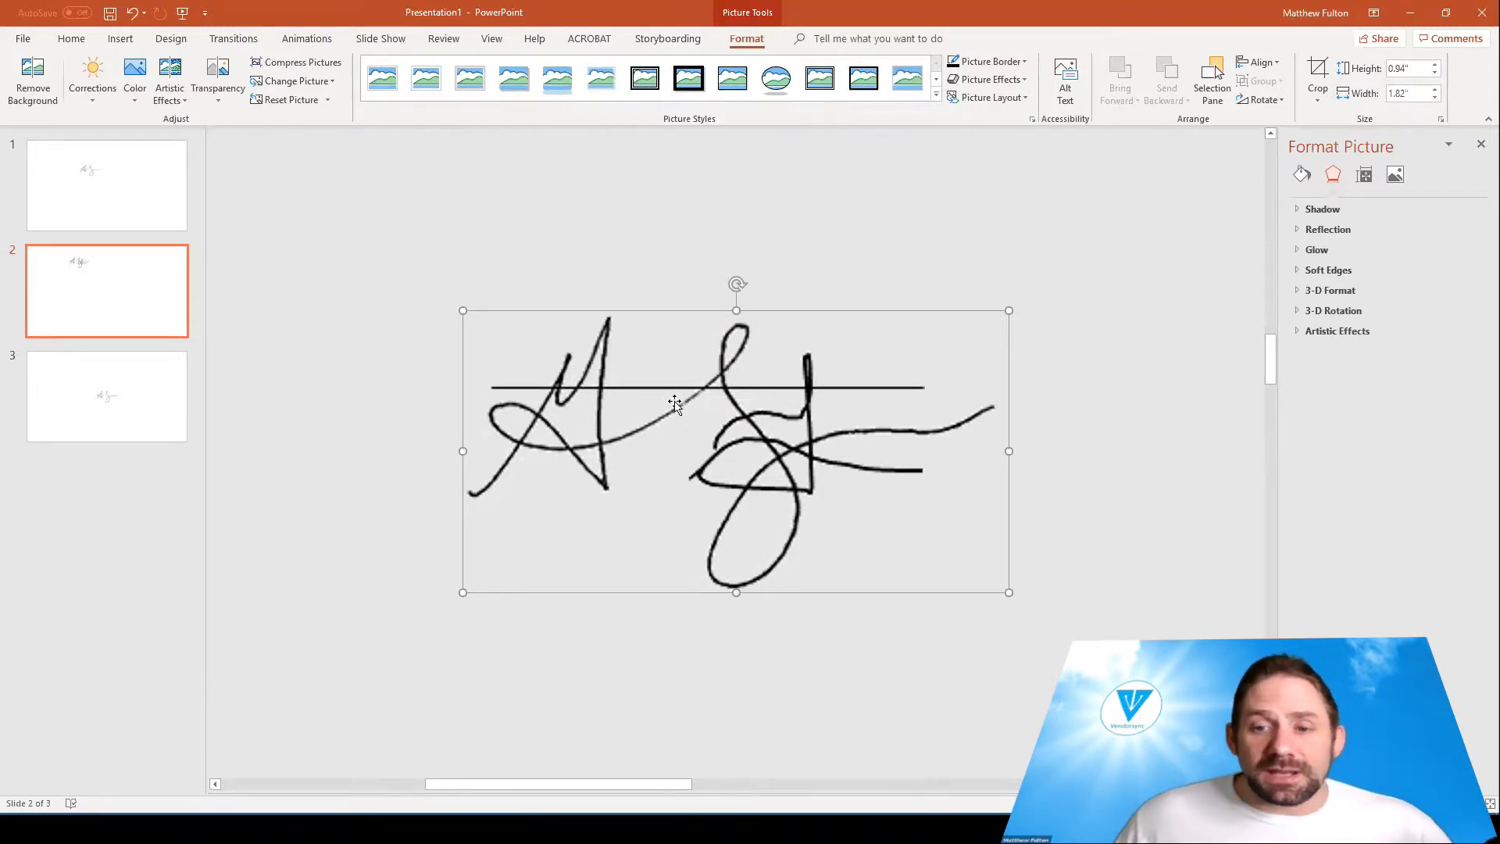
# Step: Save the transparent signature picture to a file using Save as Picture
pyautogui.rightClick(677, 401)
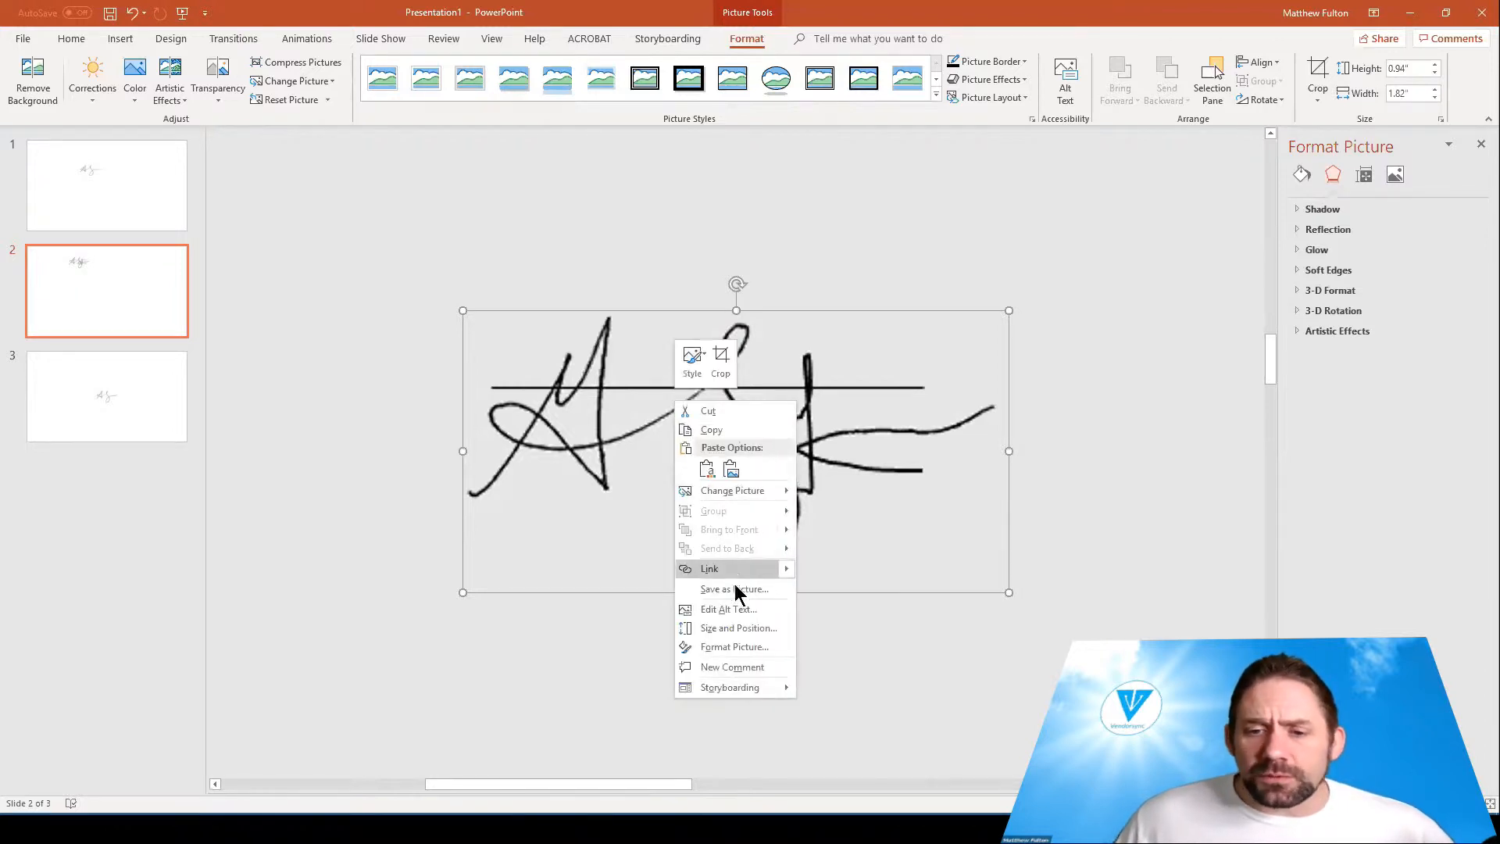
pyautogui.click(733, 588)
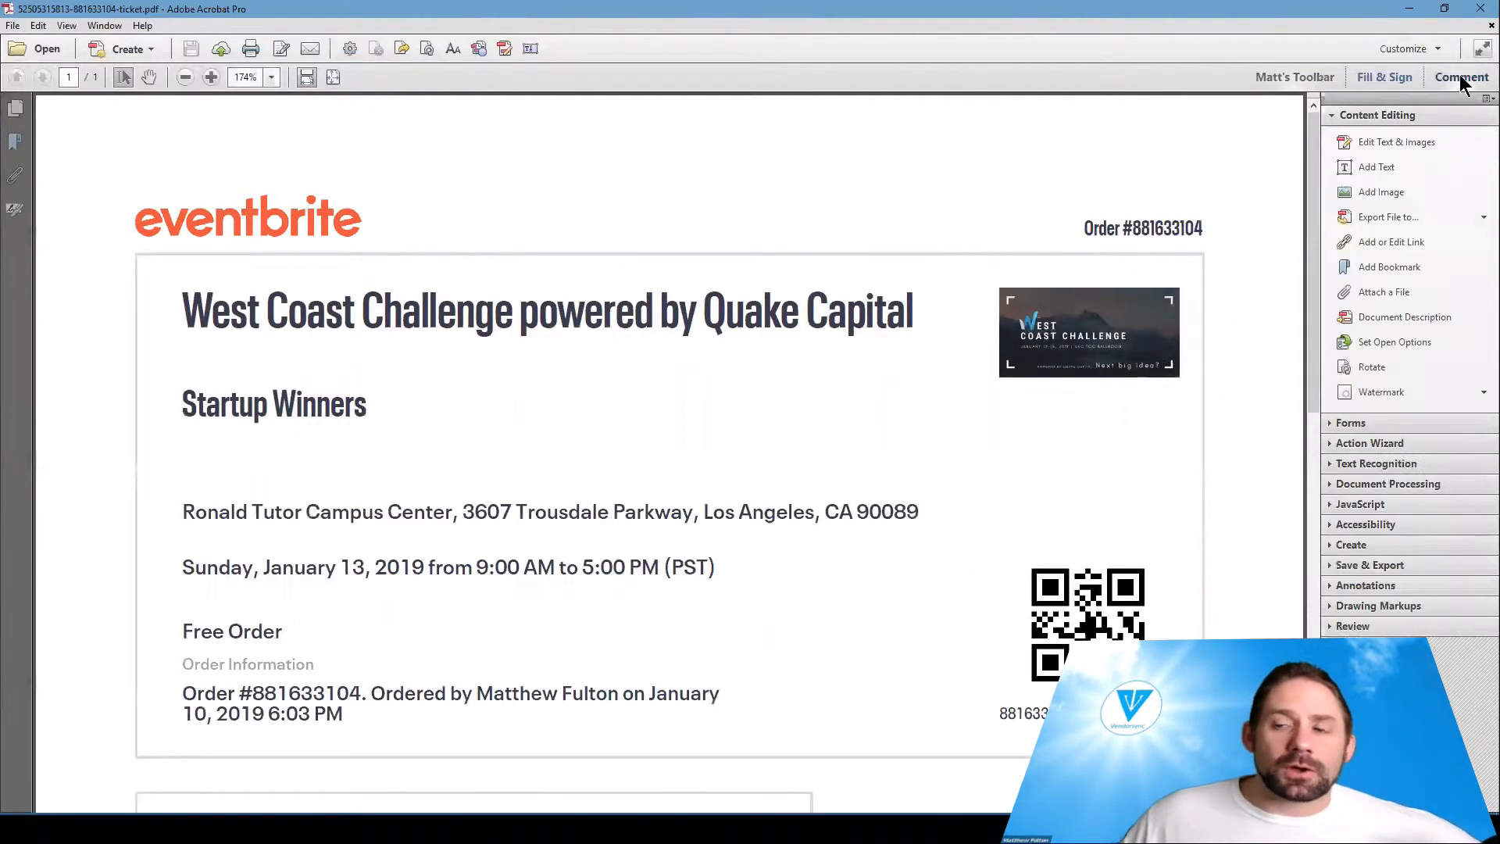
# Step: Expand Add Stamp in the Comment pane to show Custom Stamps options
pyautogui.click(1461, 76)
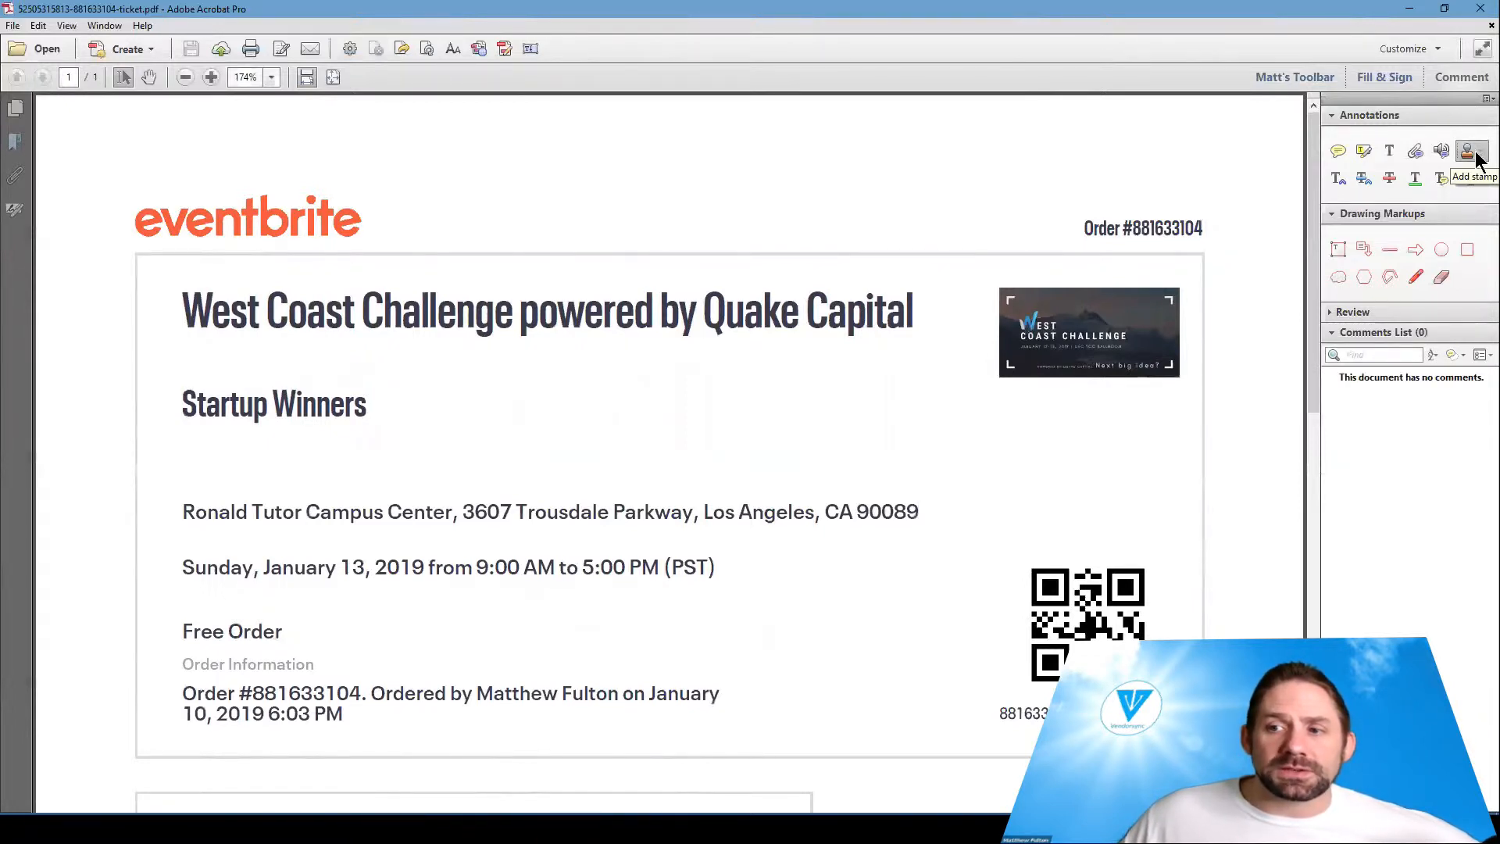
pyautogui.click(1467, 150)
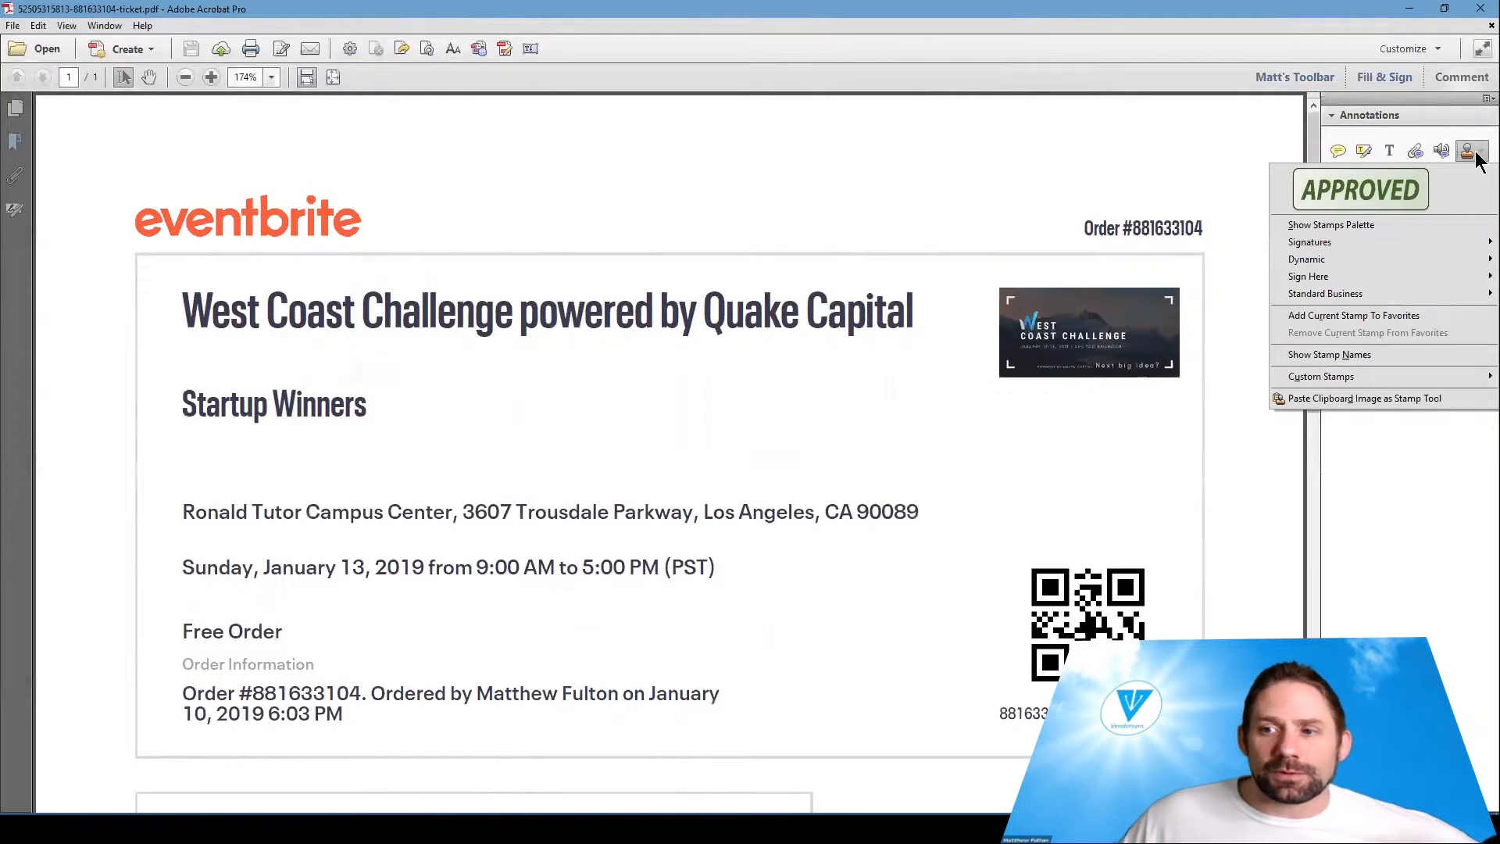
pyautogui.moveTo(1309, 241)
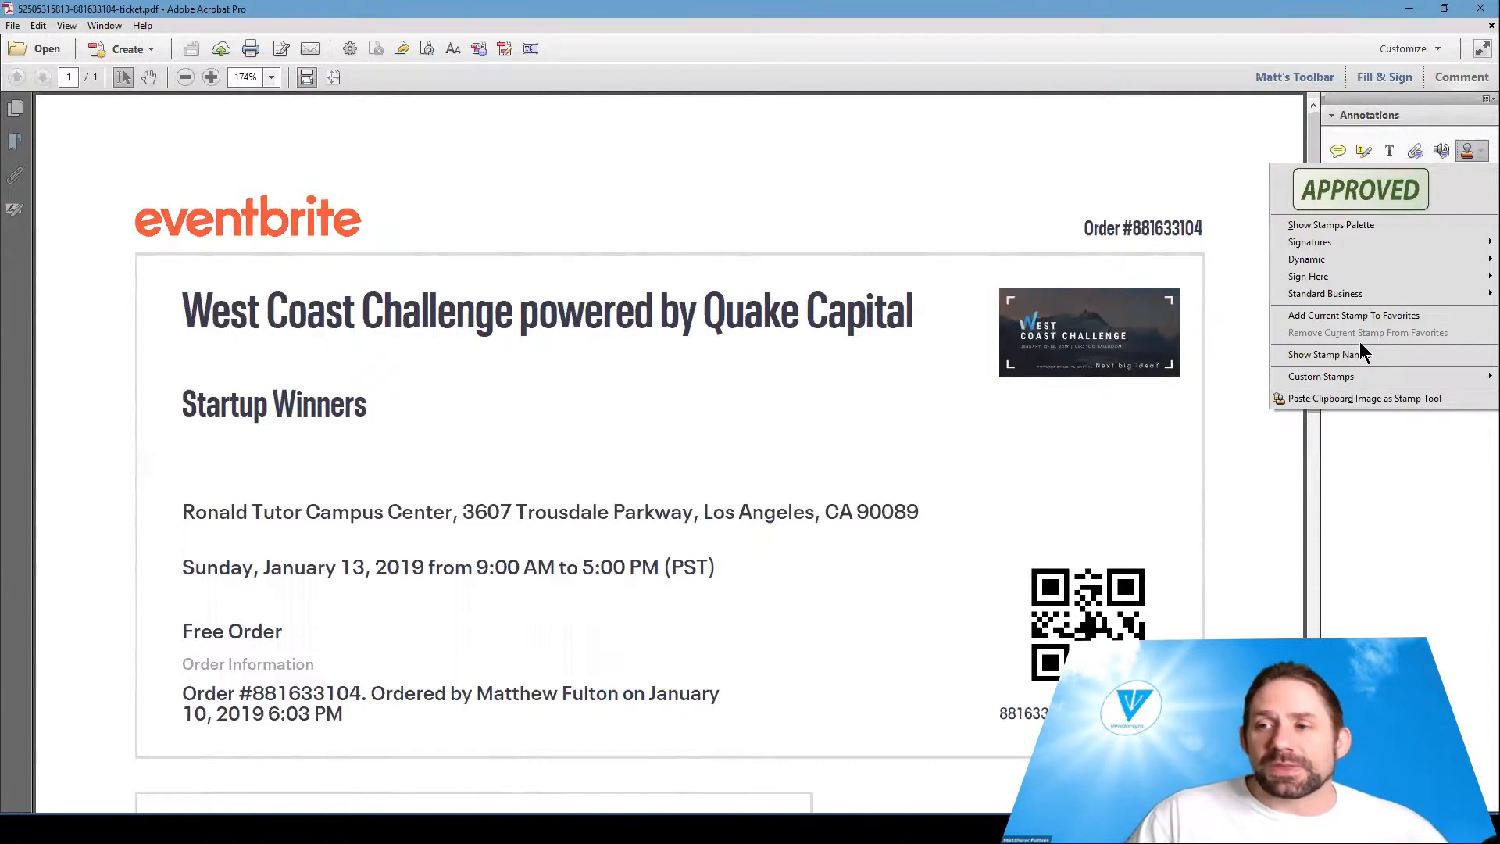
pyautogui.click(1460, 76)
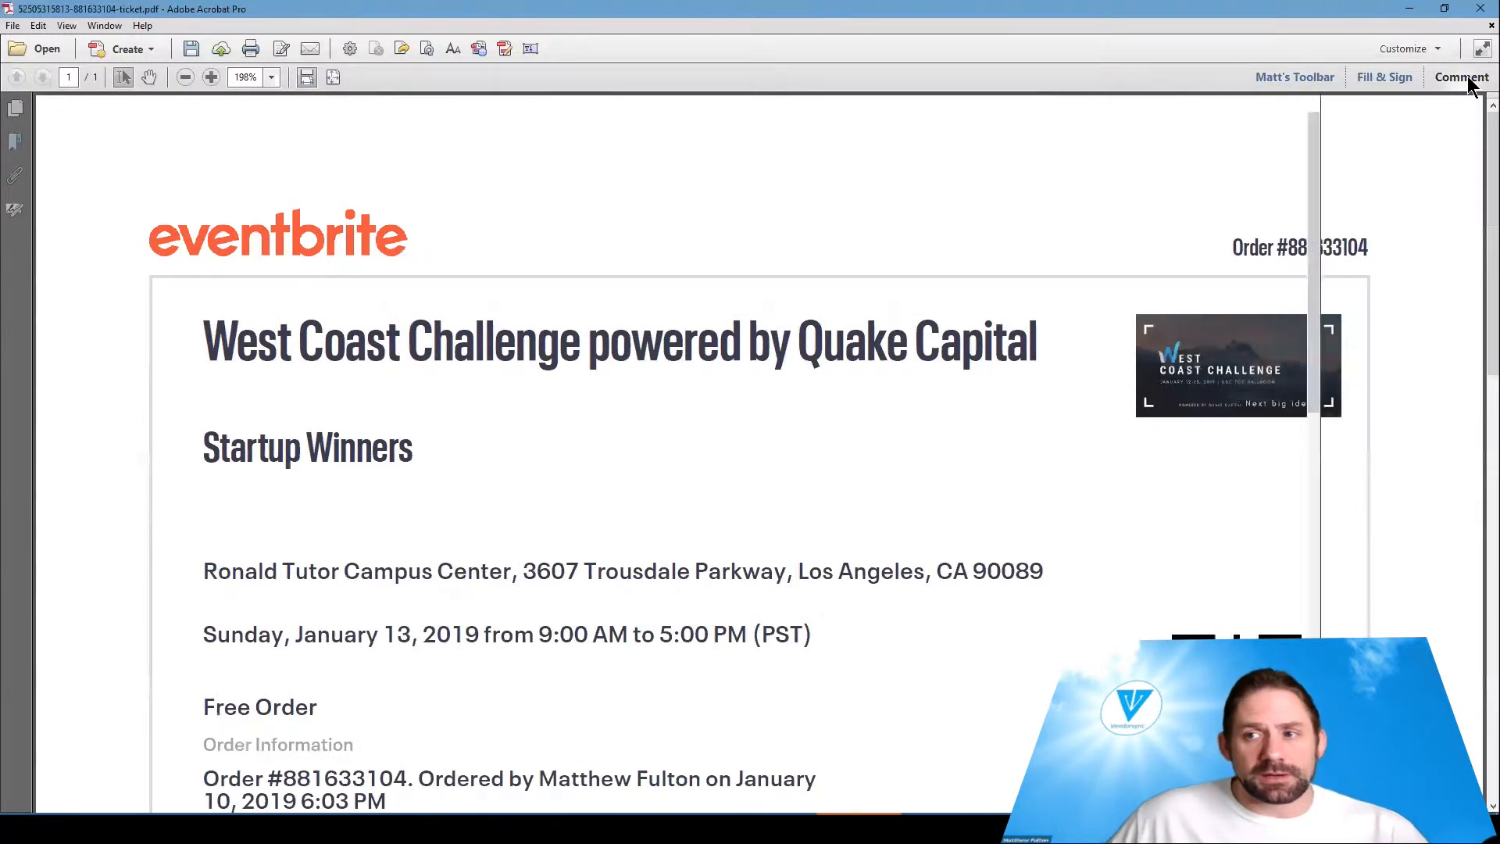
pyautogui.click(1461, 77)
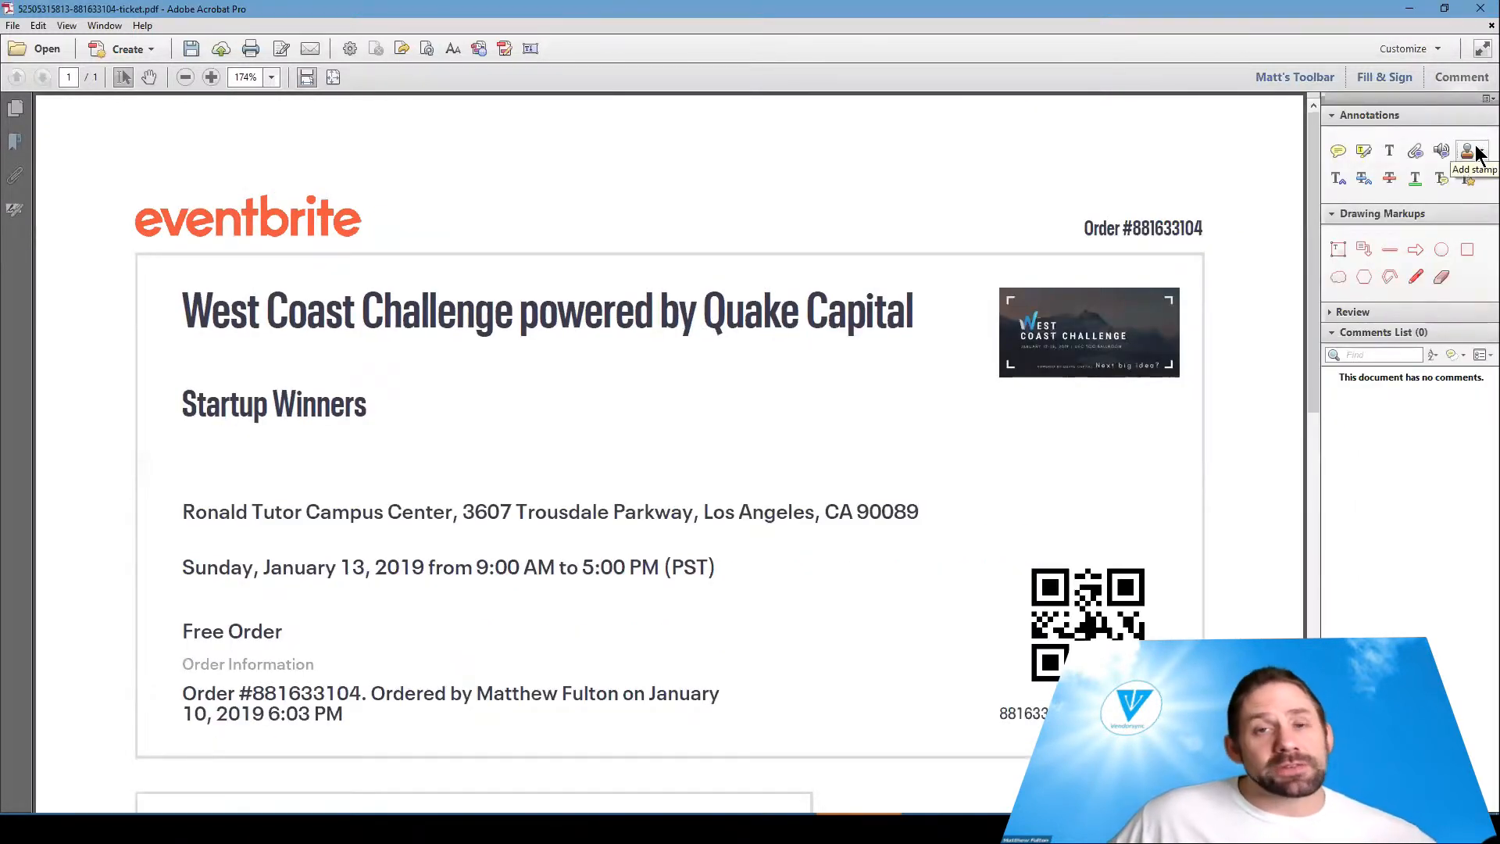
pyautogui.click(1466, 151)
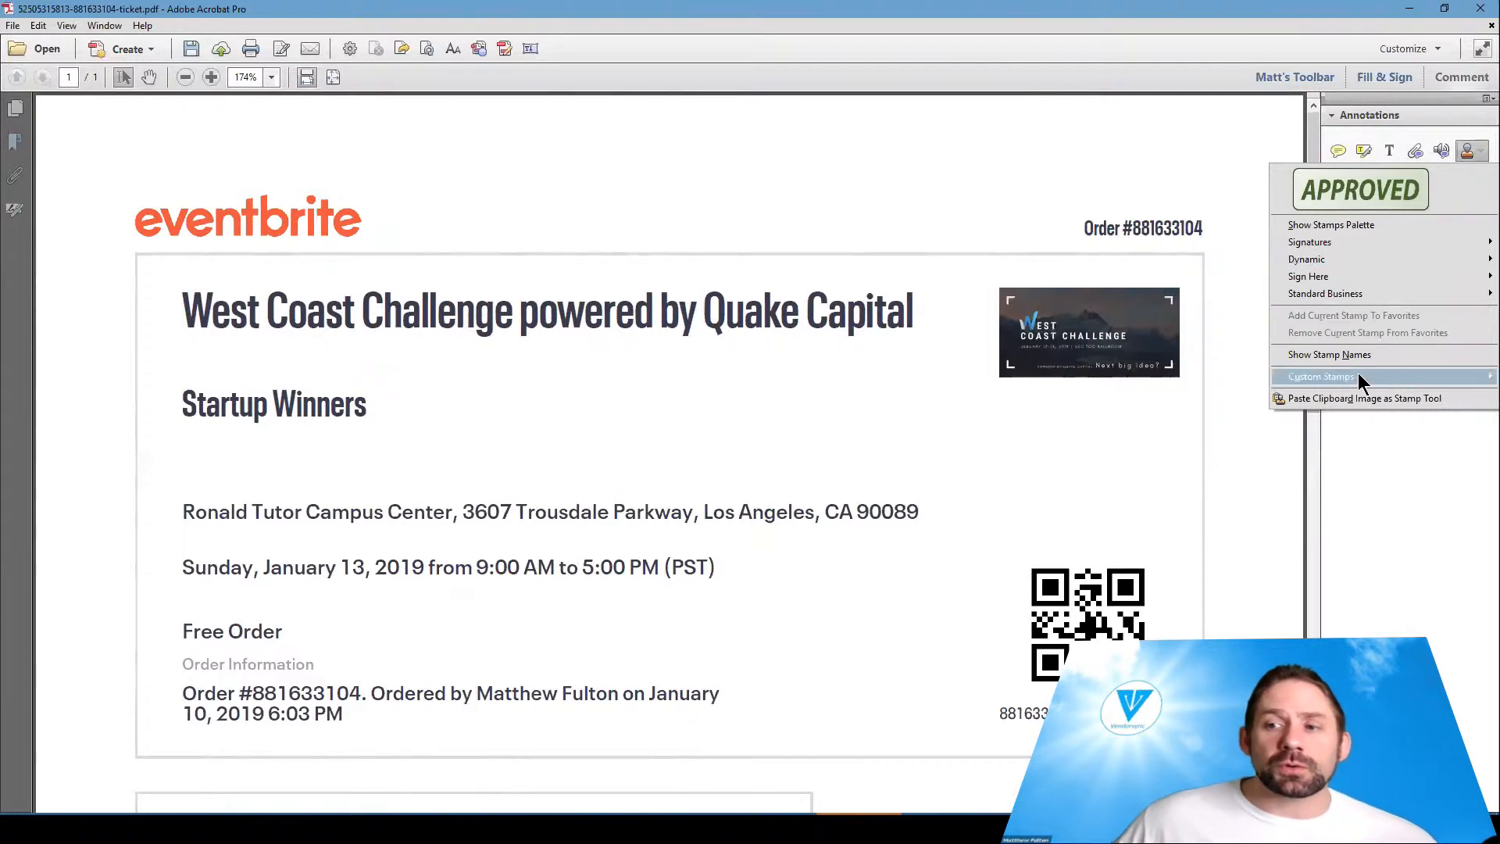
pyautogui.click(1321, 376)
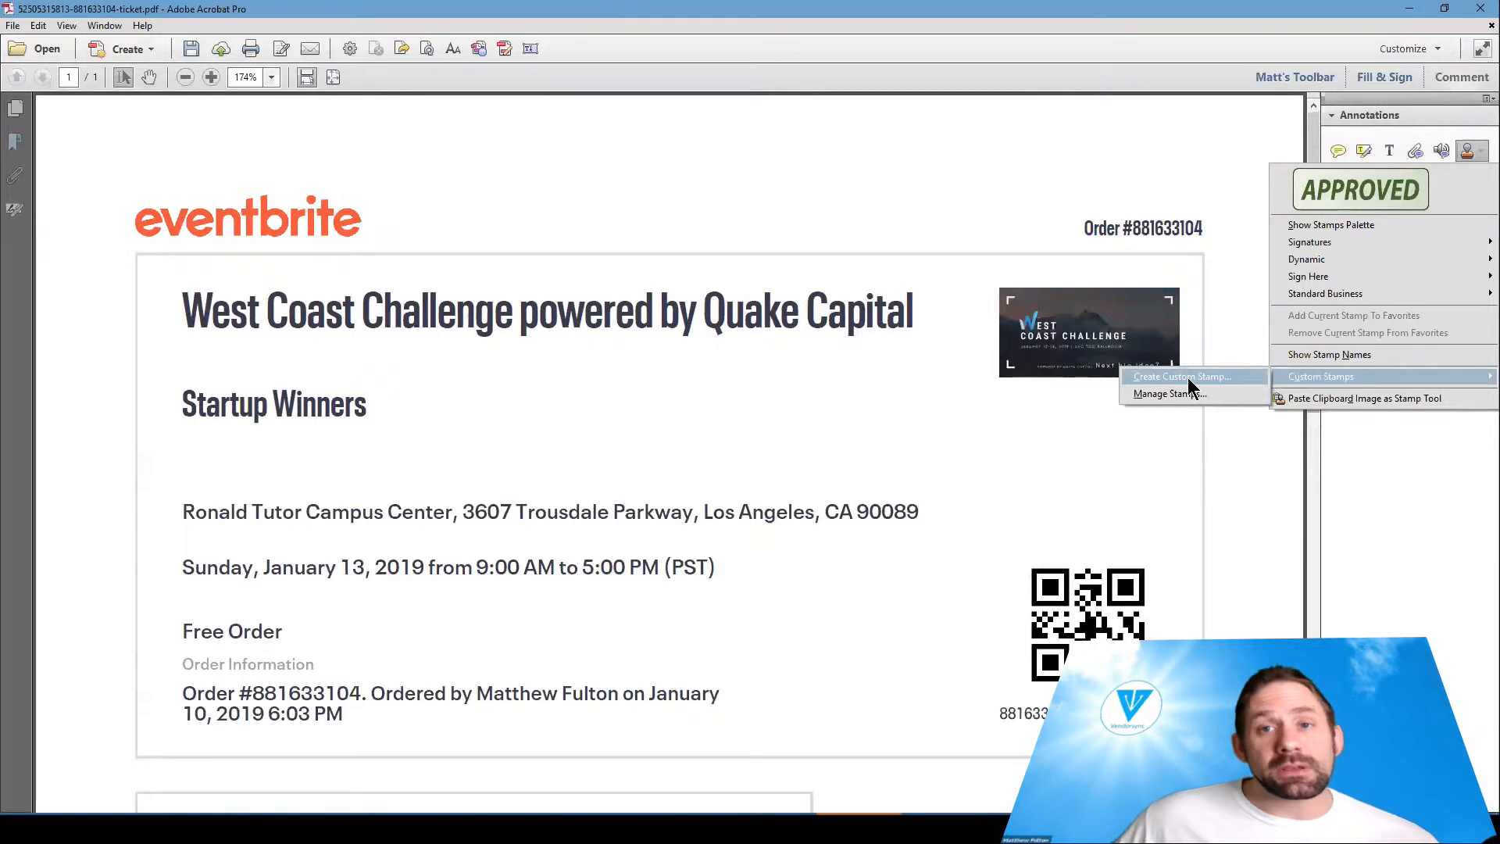
# Step: Load Sample Signature.png from the Desktop as the new custom stamp image
pyautogui.click(1186, 376)
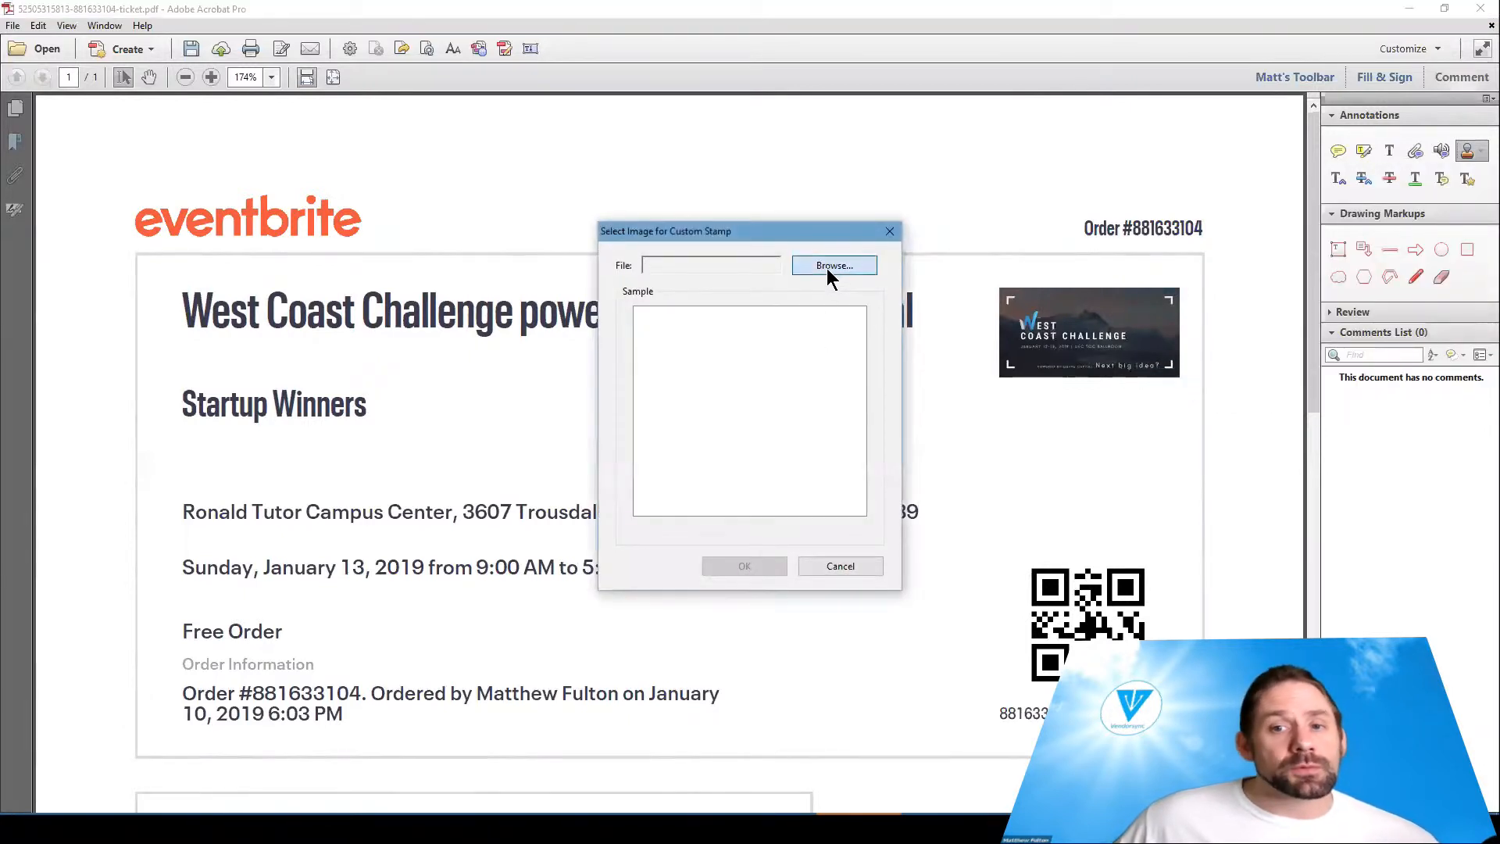
pyautogui.click(834, 265)
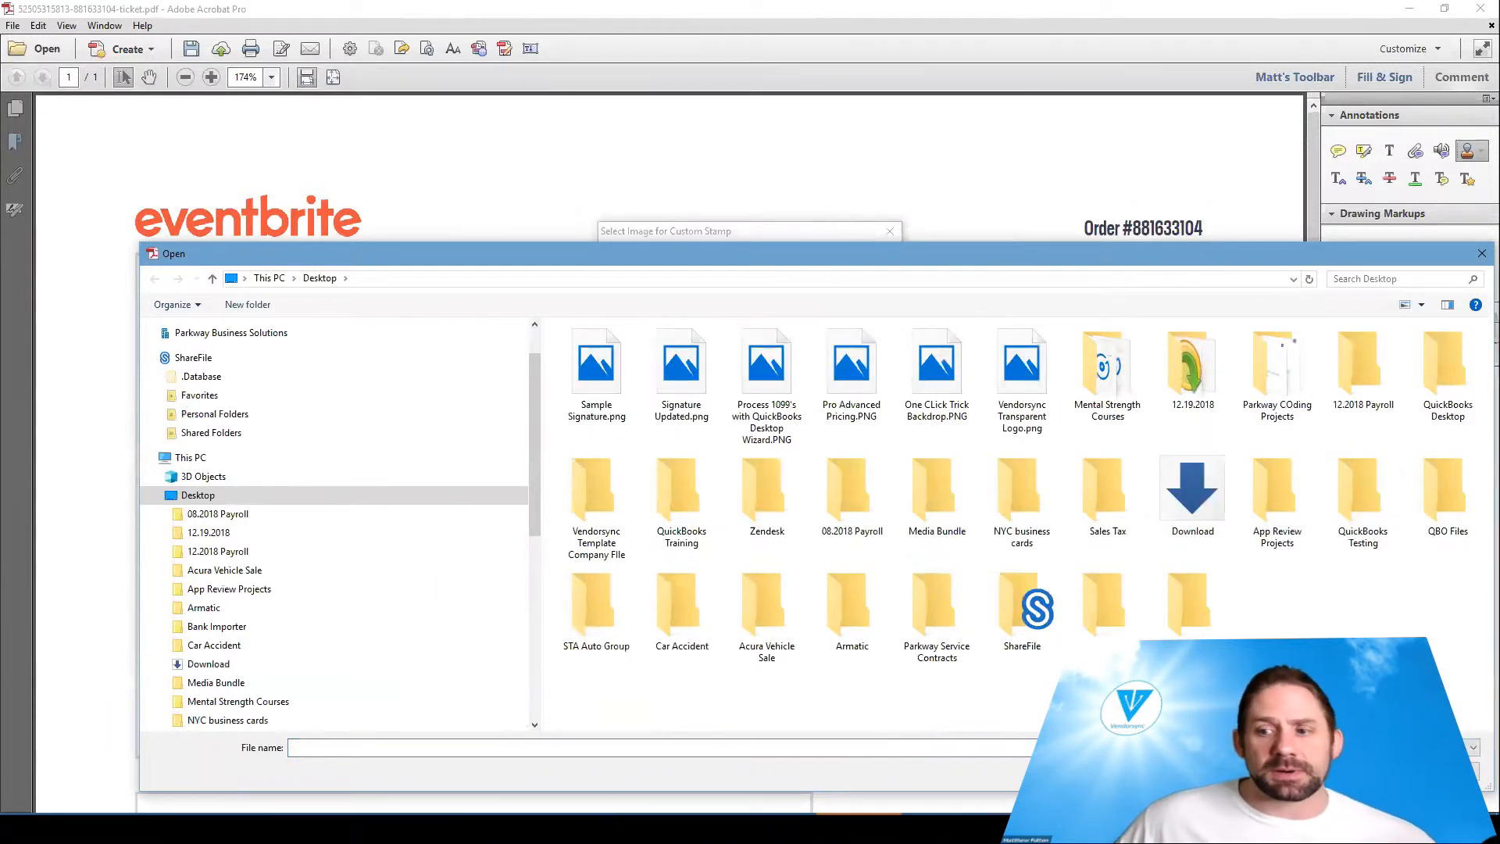
pyautogui.click(766, 363)
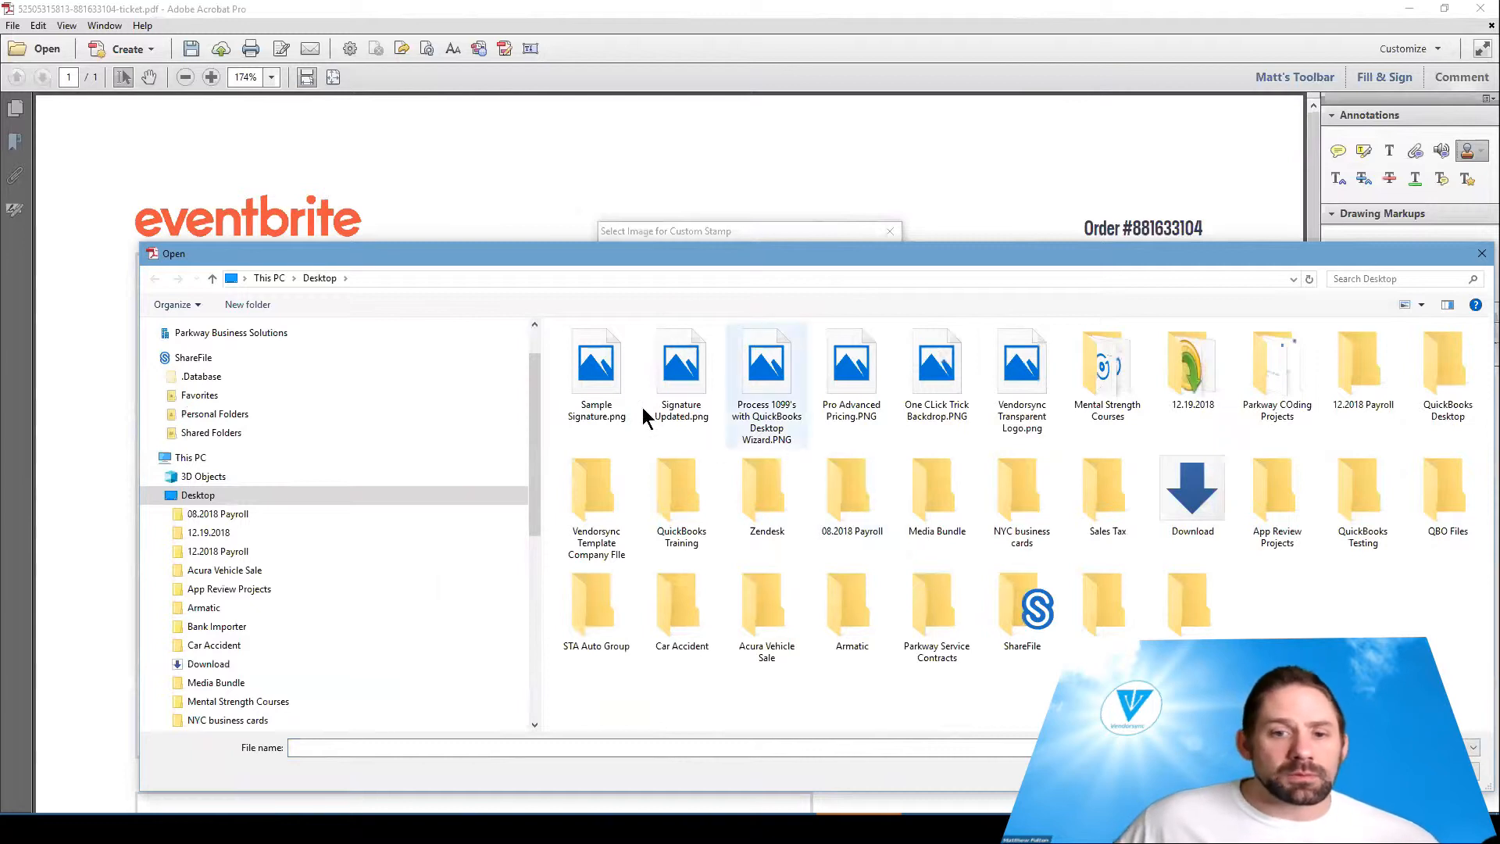
pyautogui.click(595, 363)
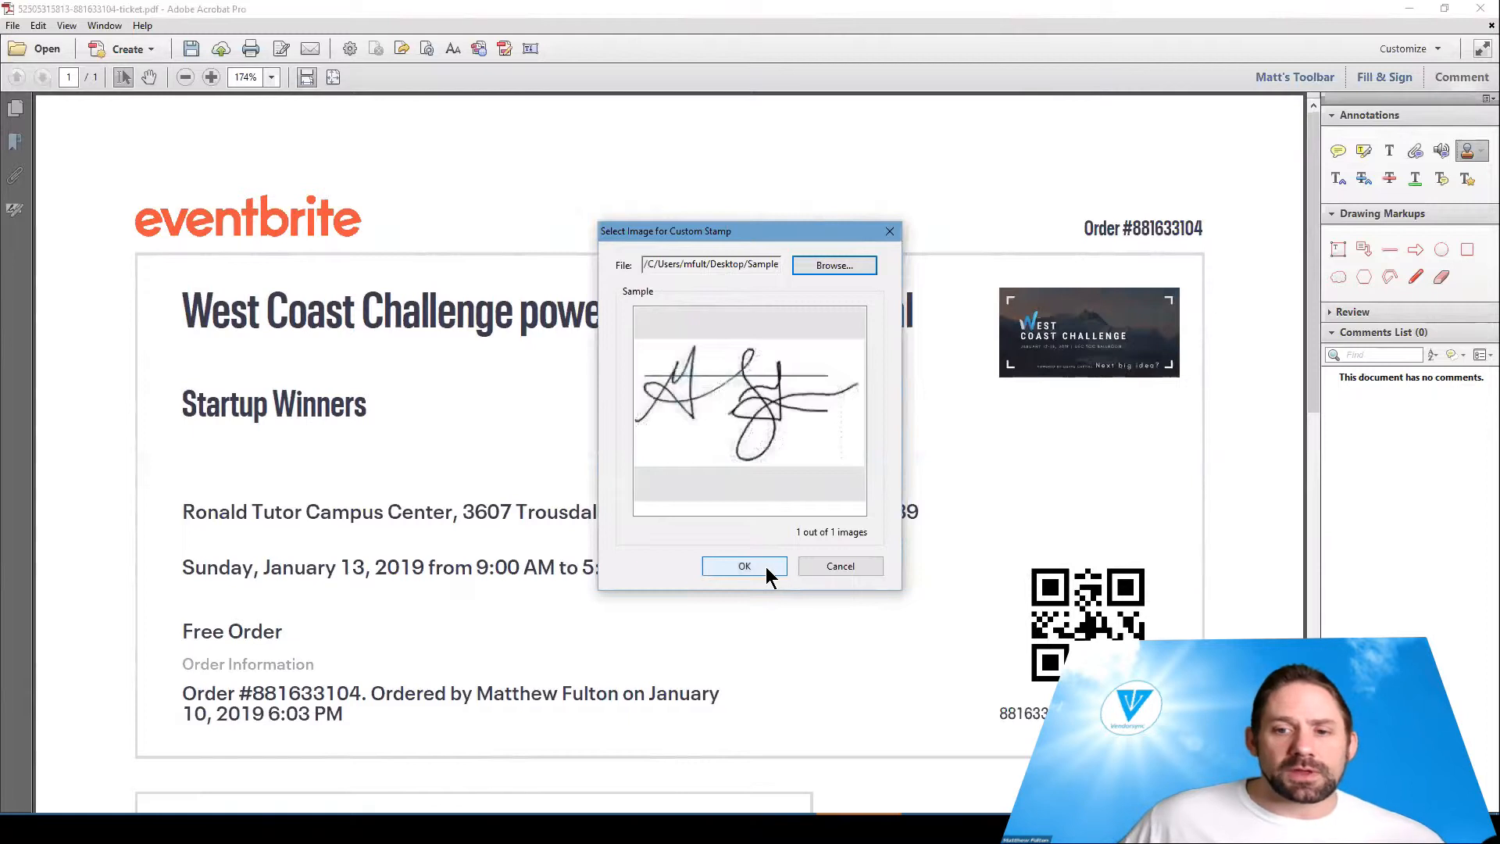
pyautogui.click(744, 566)
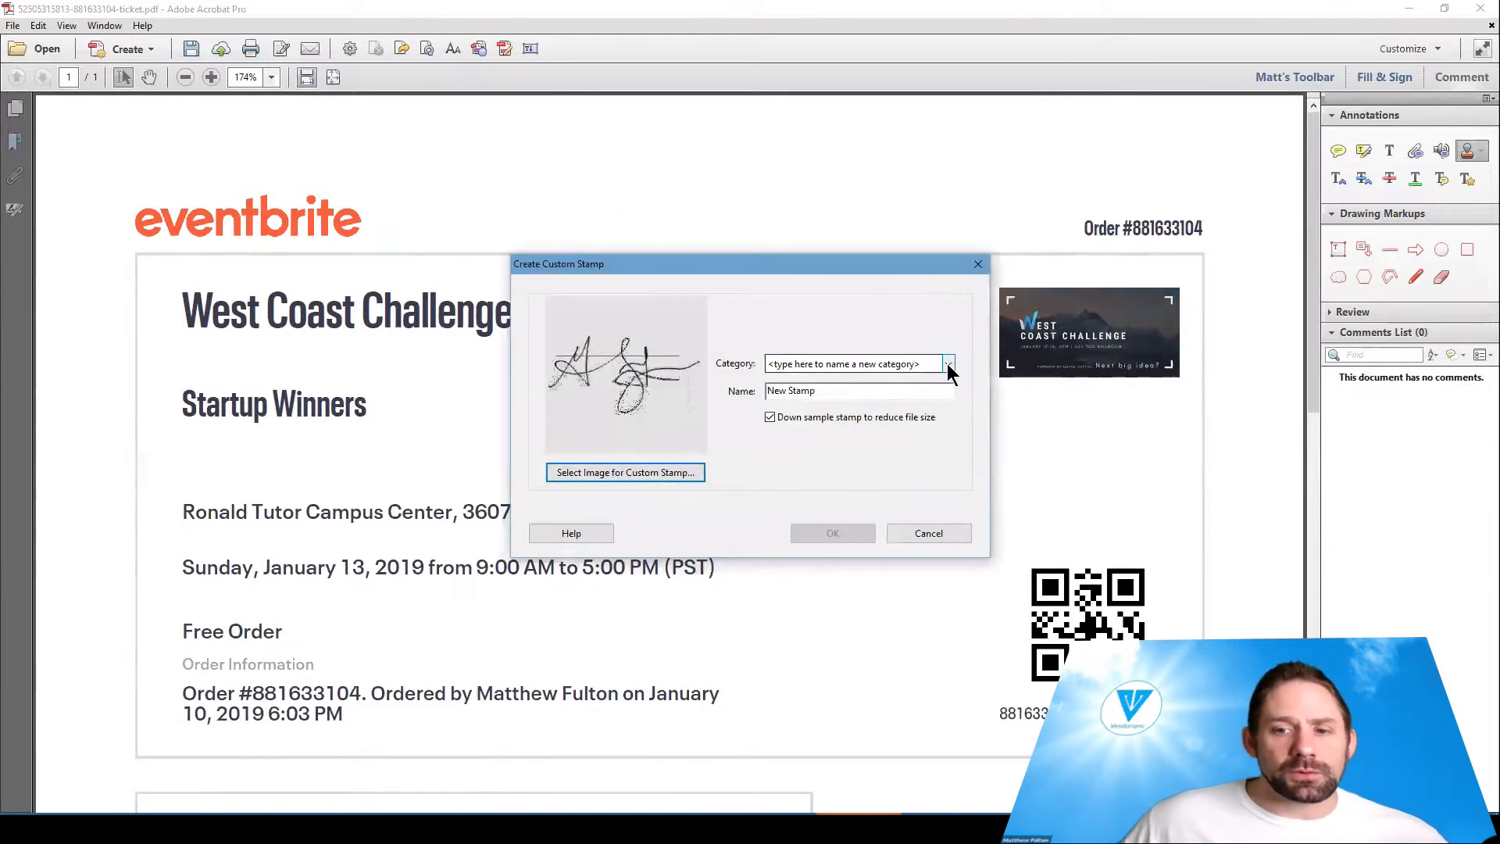
# Step: Put the stamp in the Signatures category, name it Sample Signature, and confirm
pyautogui.click(947, 363)
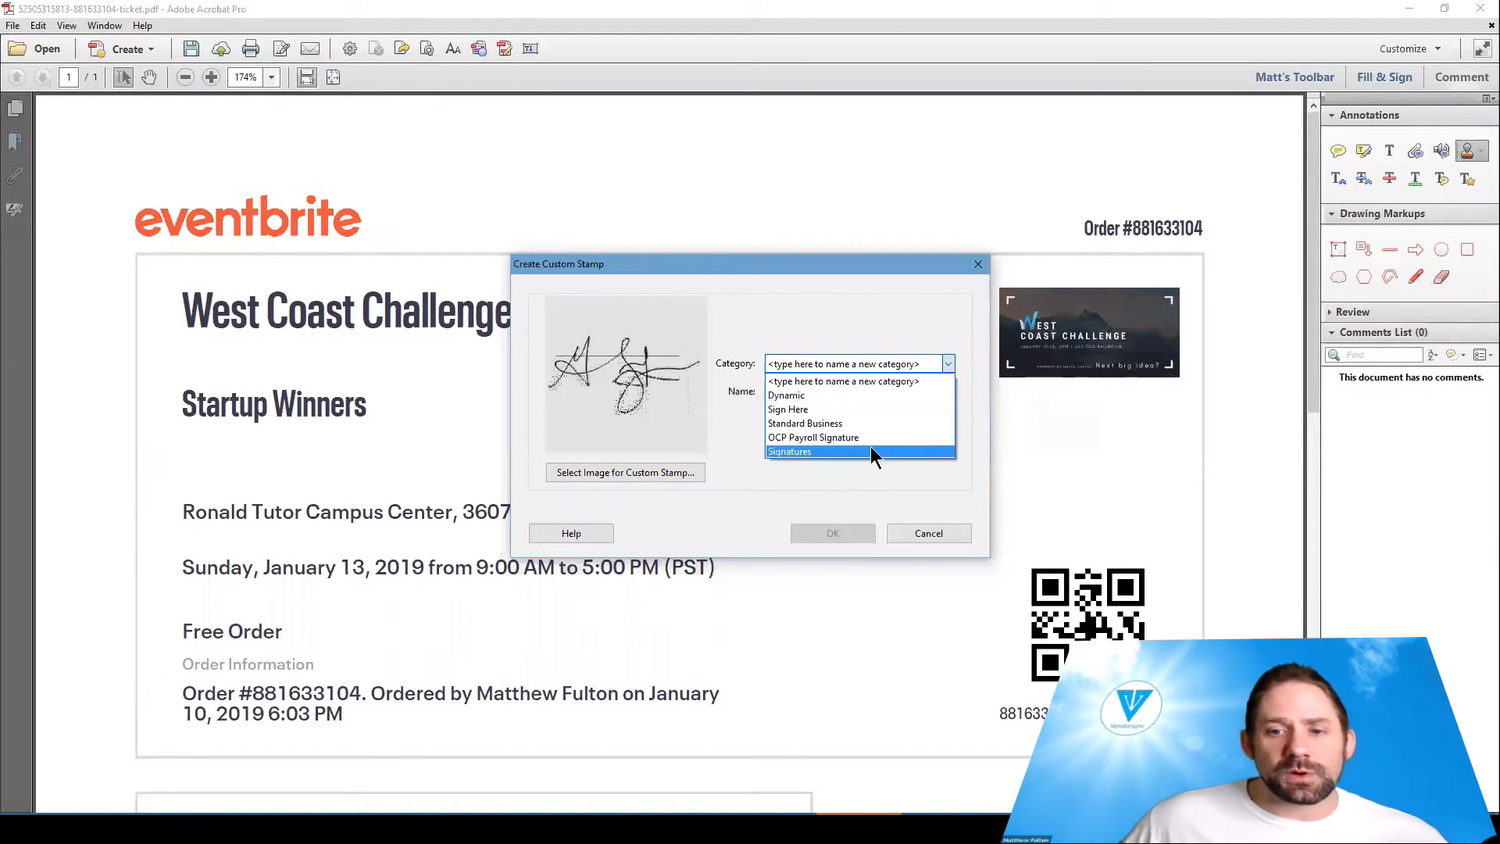
pyautogui.click(789, 451)
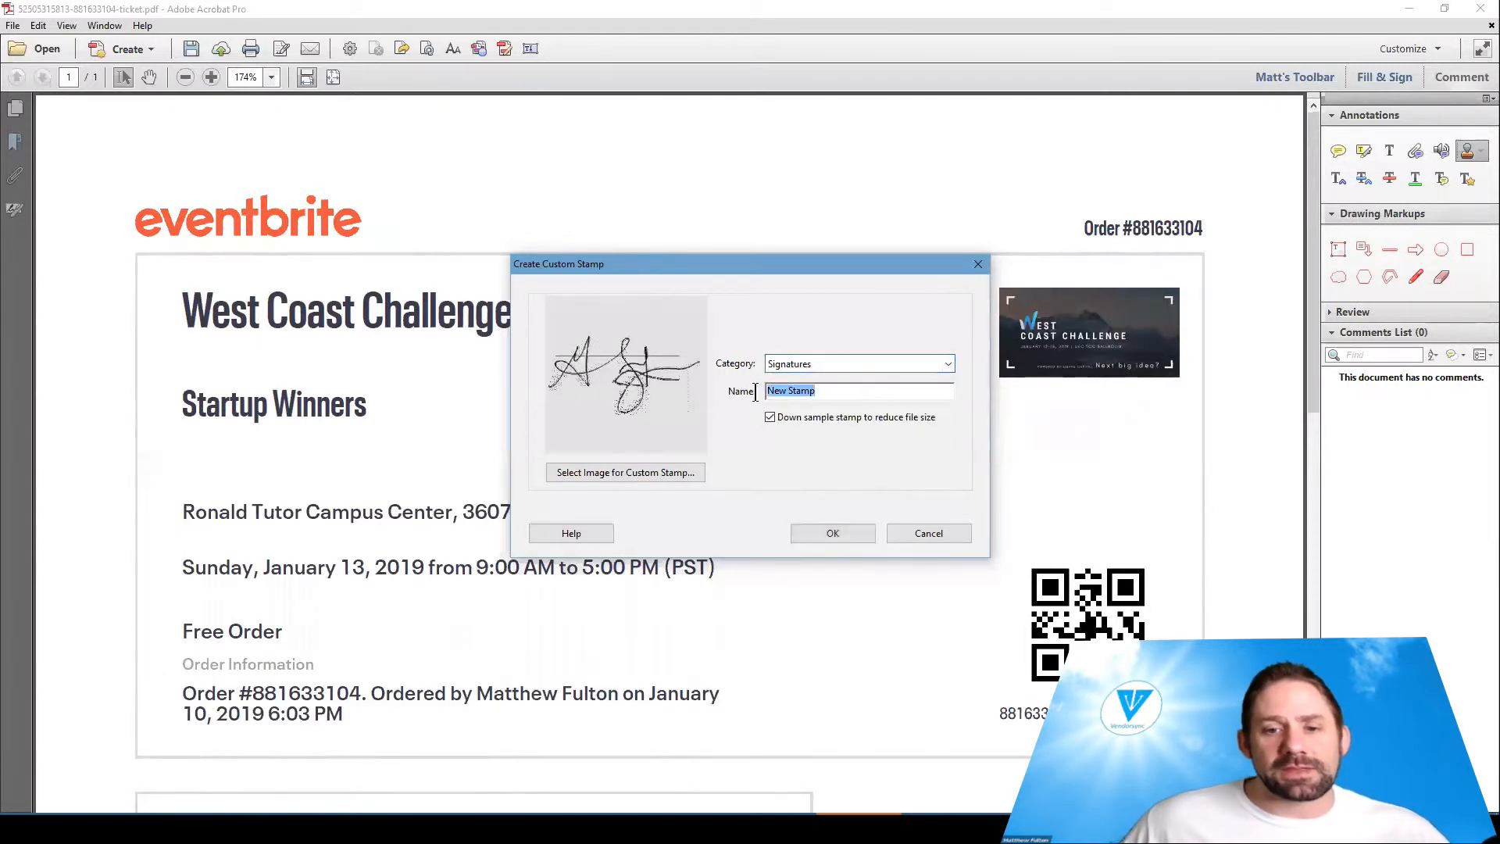
pyautogui.write('Sample Signature')
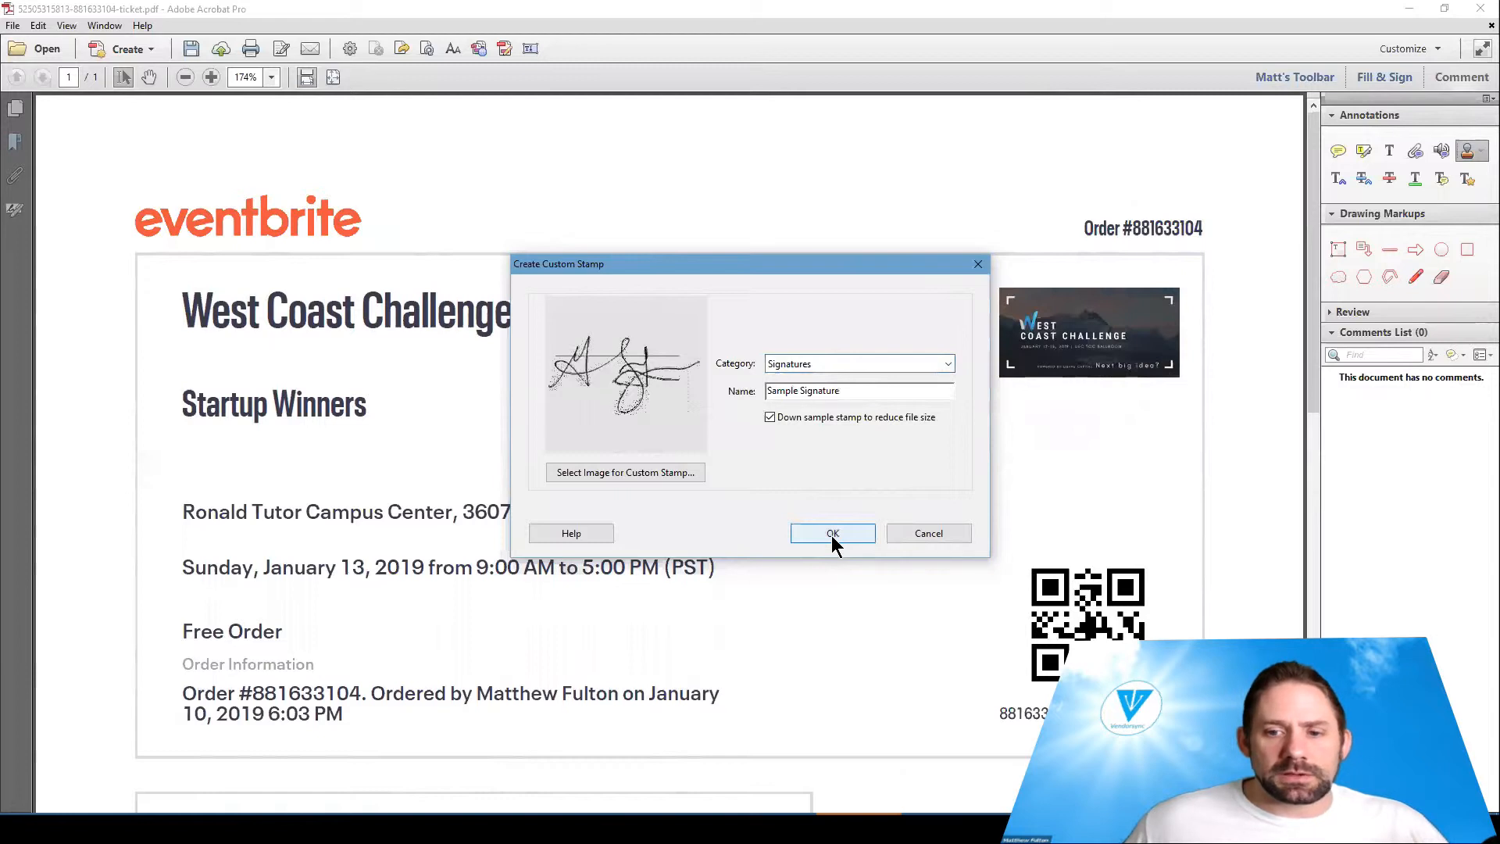
pyautogui.click(831, 532)
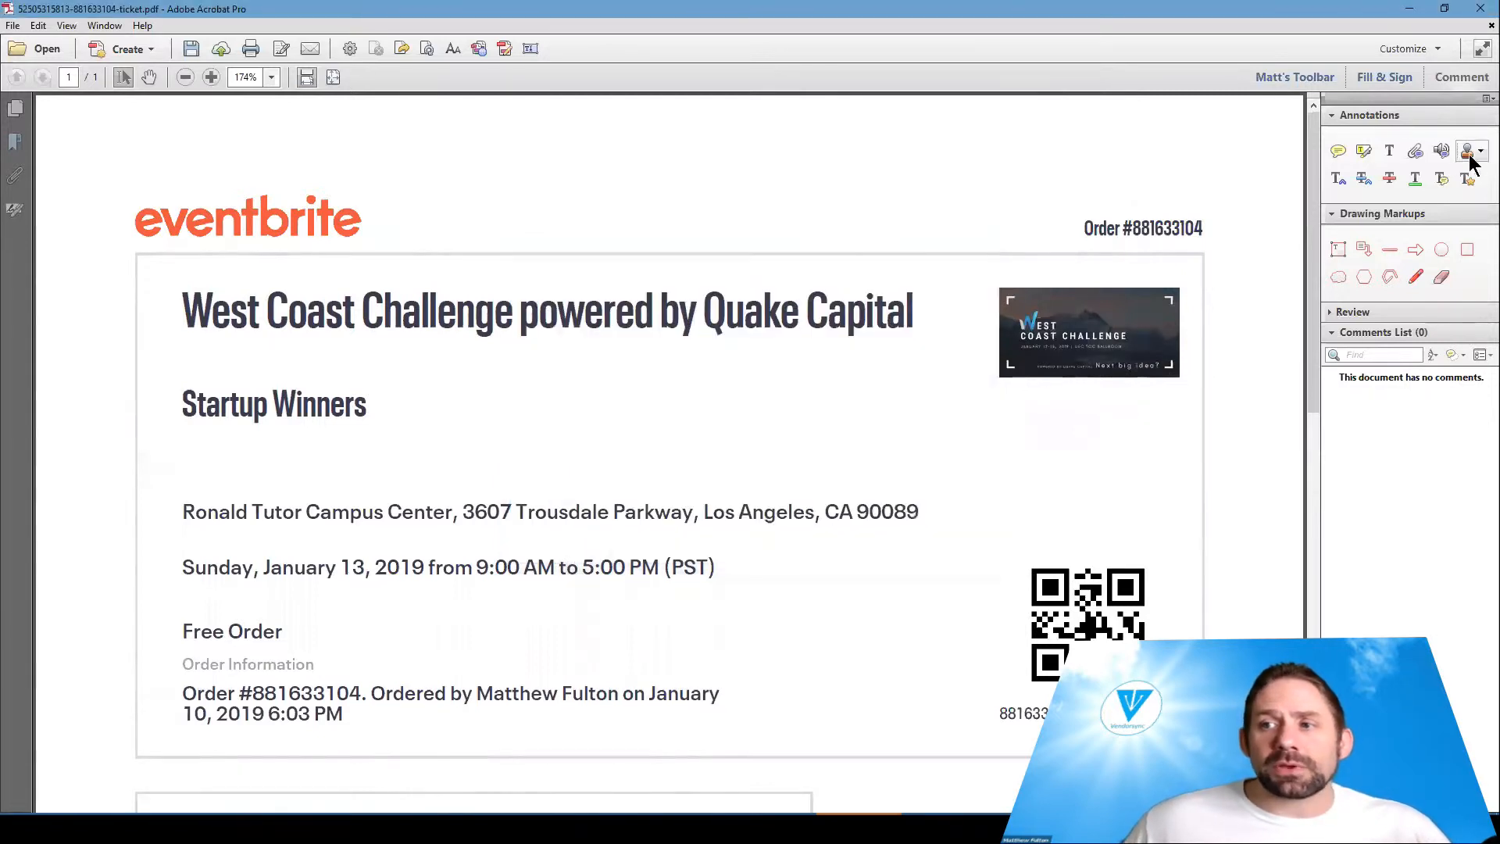
# Step: Place the Sample Signature stamp on the ticket and drag it above the ticket box
pyautogui.click(1466, 150)
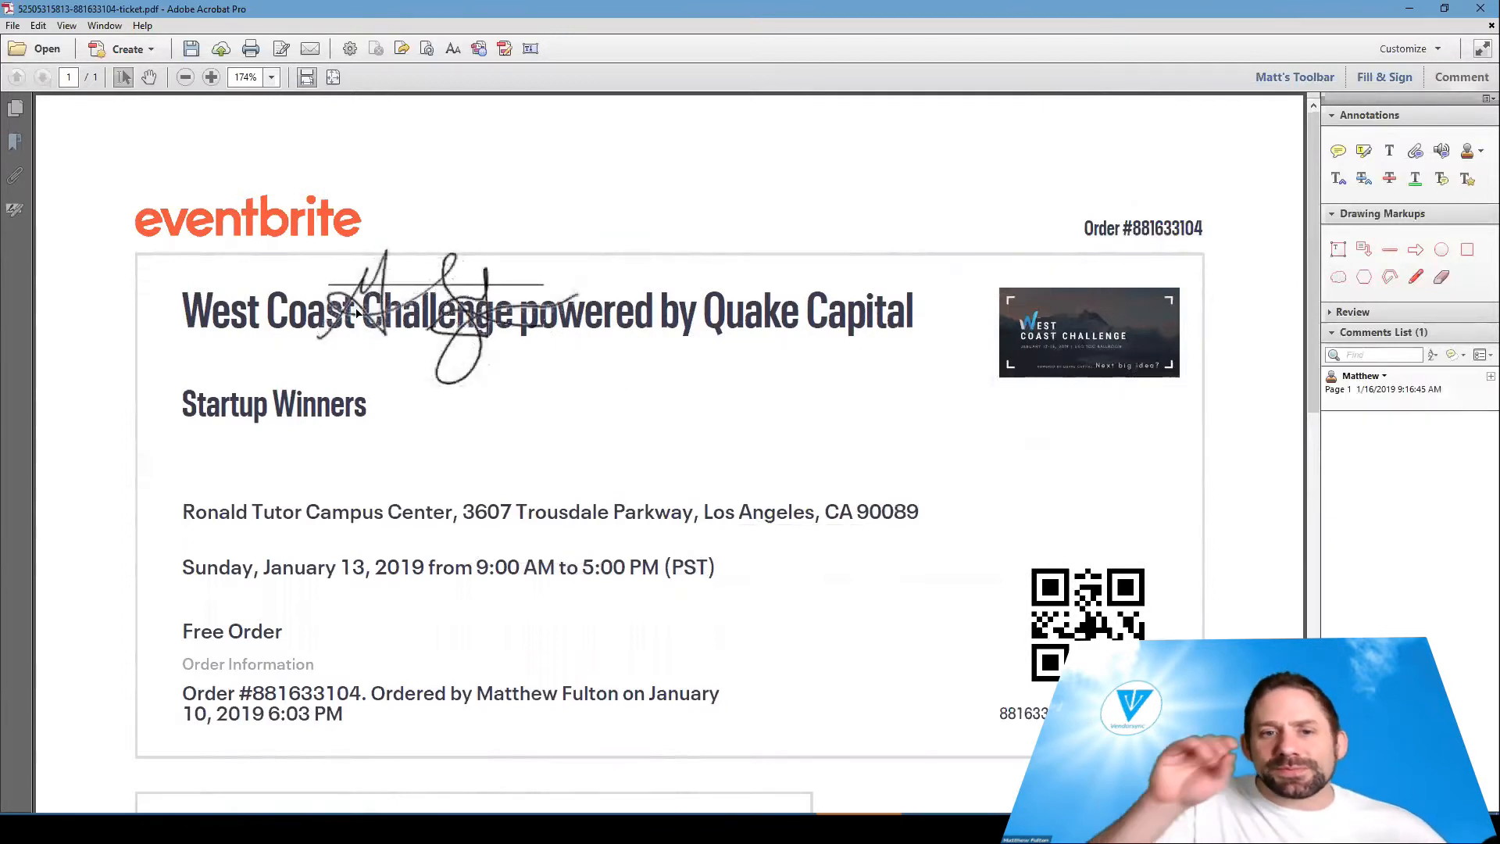
pyautogui.click(450, 316)
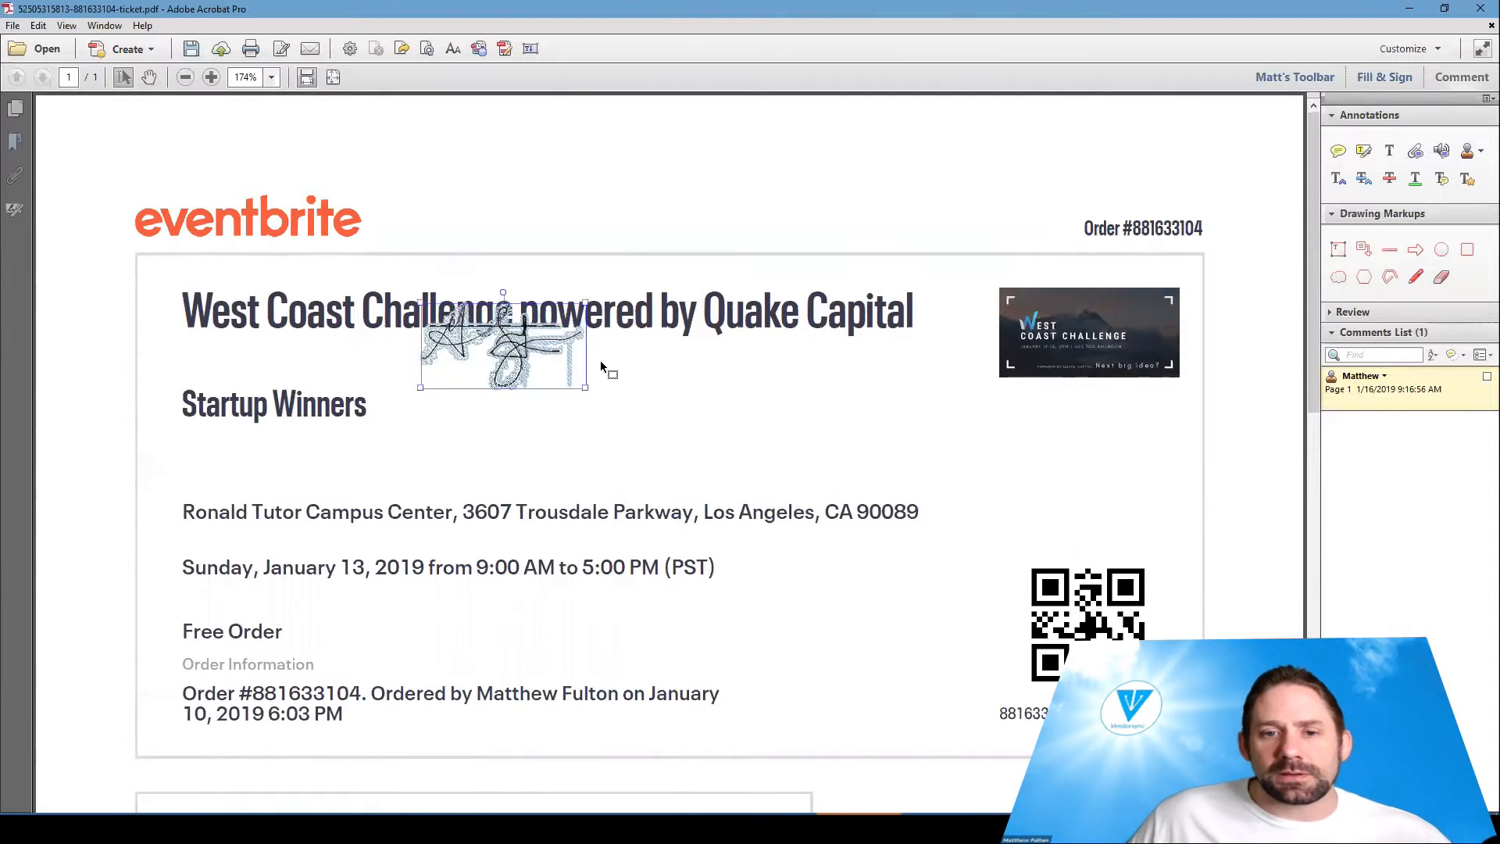
pyautogui.moveTo(502, 345); pyautogui.dragTo(595, 234)
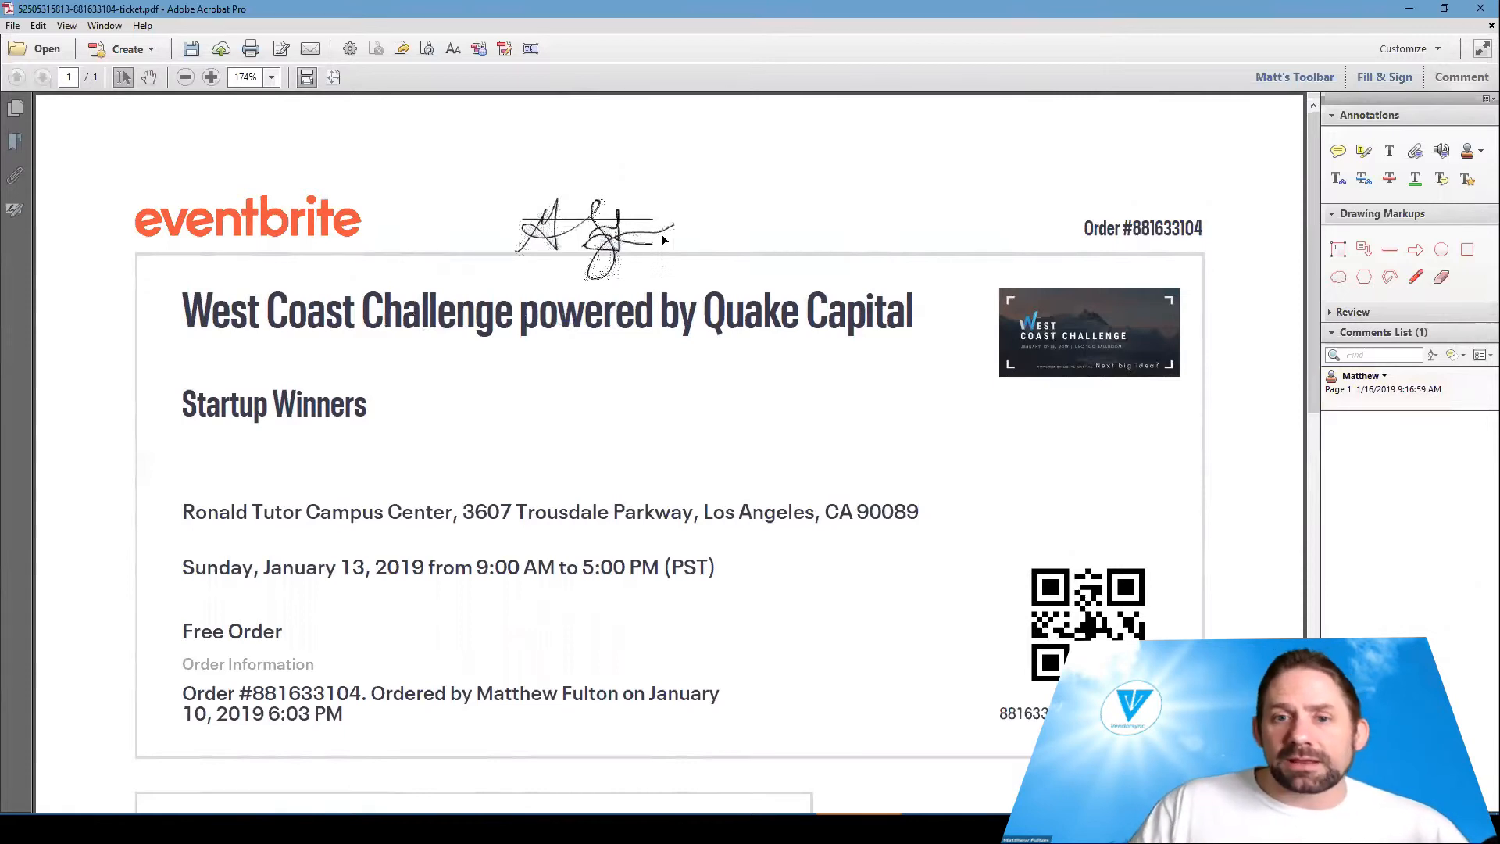
pyautogui.moveTo(585, 283)
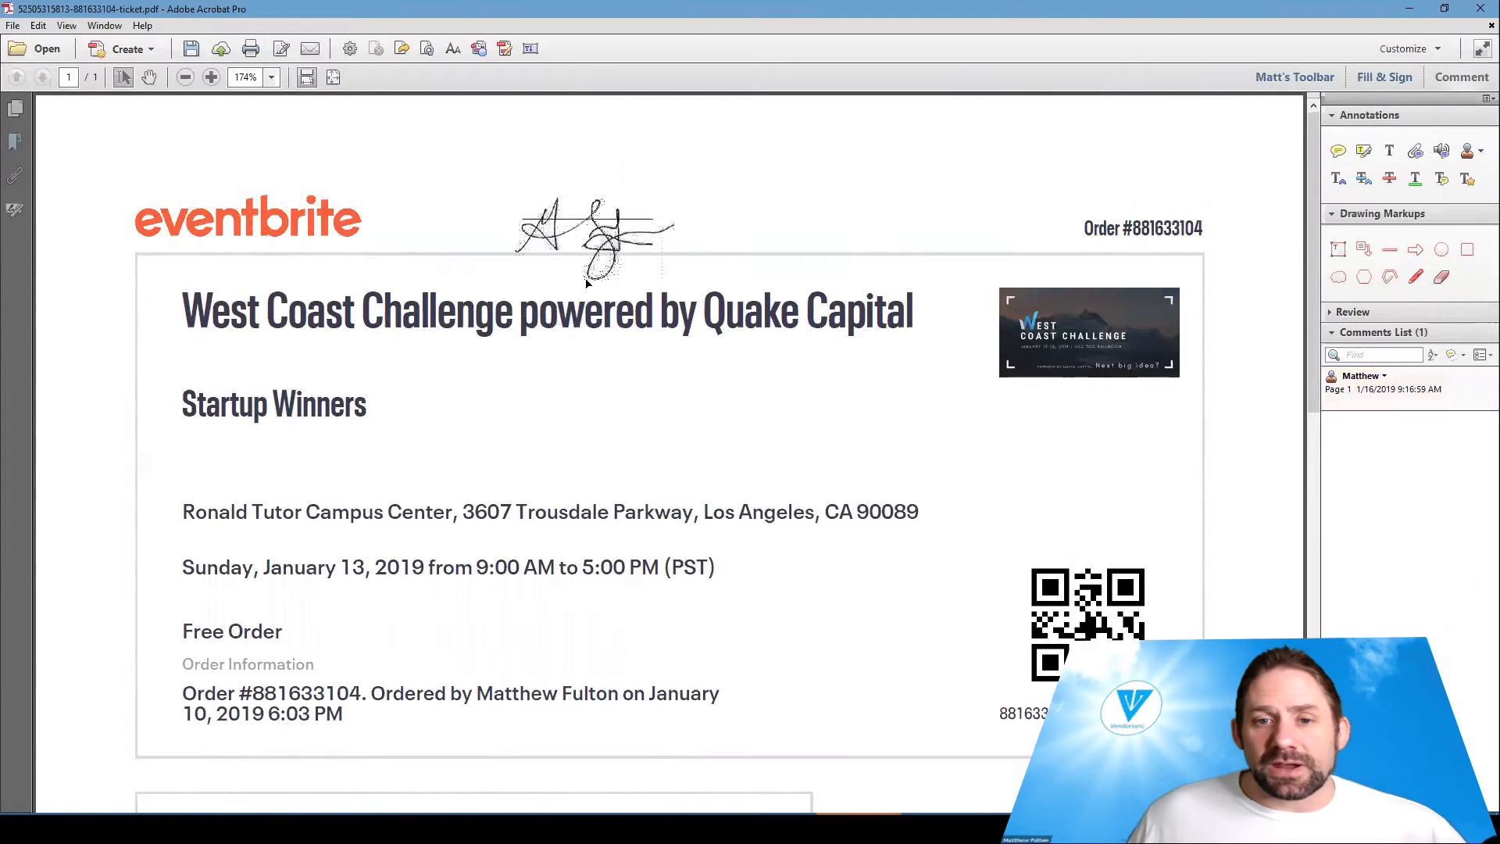